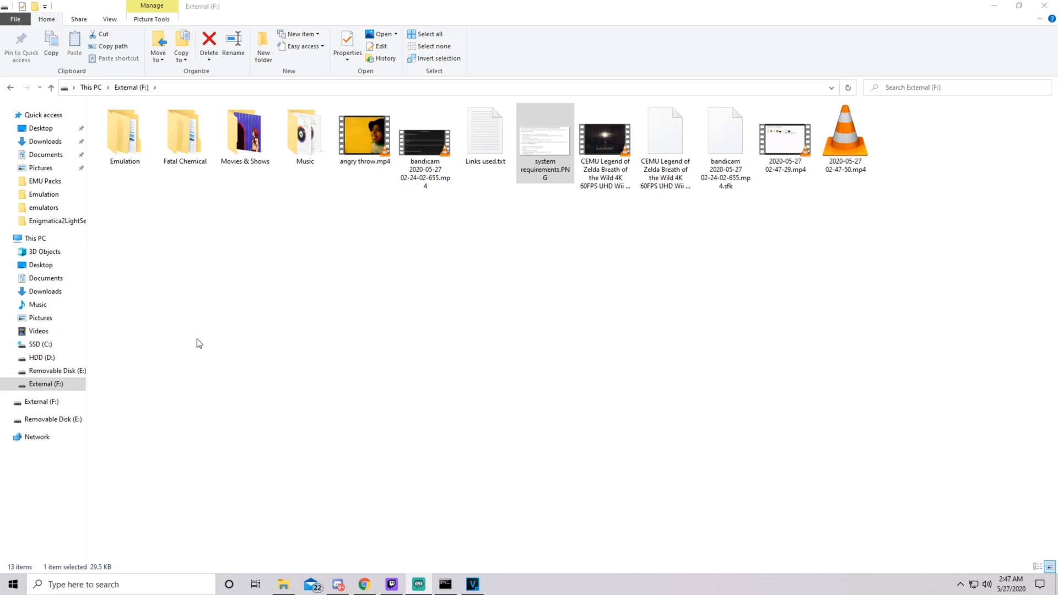
mouse_move(205, 340)
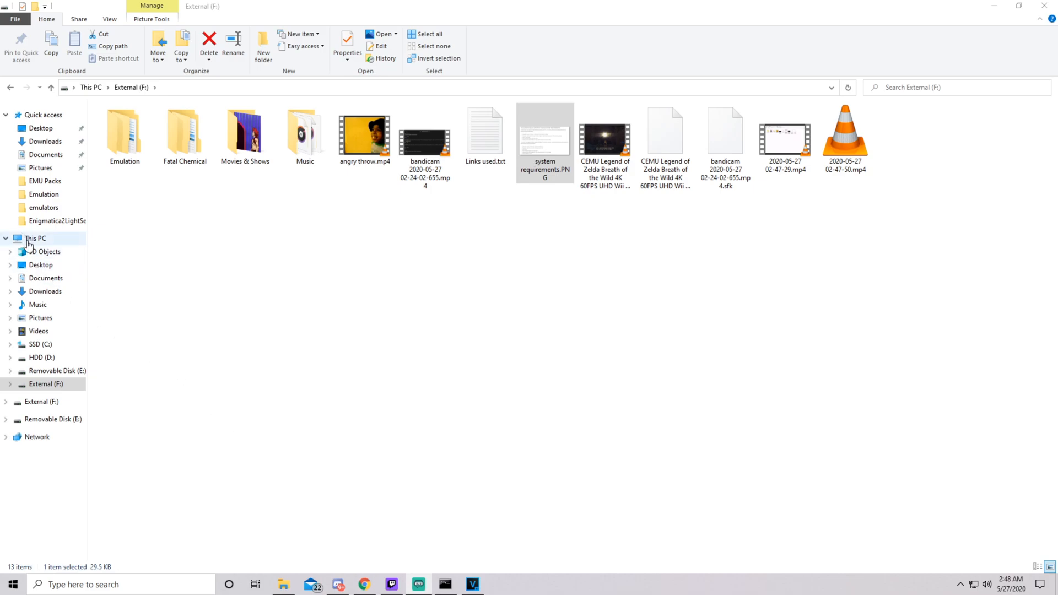
Show This PC's Properties: Windows 10 Home, i7-7700K processor and 16.0 GB memory
right_click(35, 238)
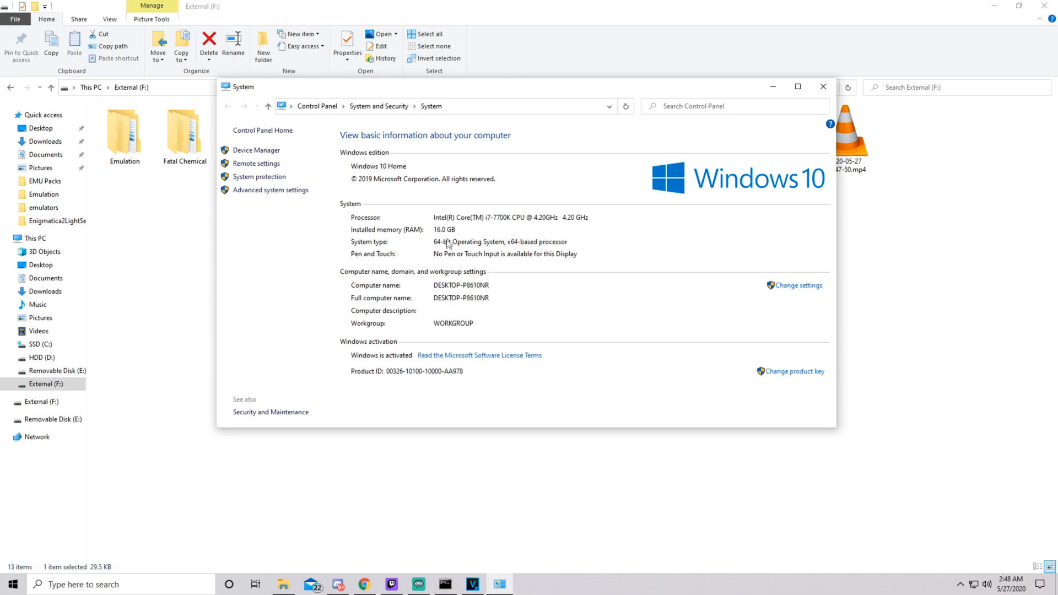
mouse_move(472, 227)
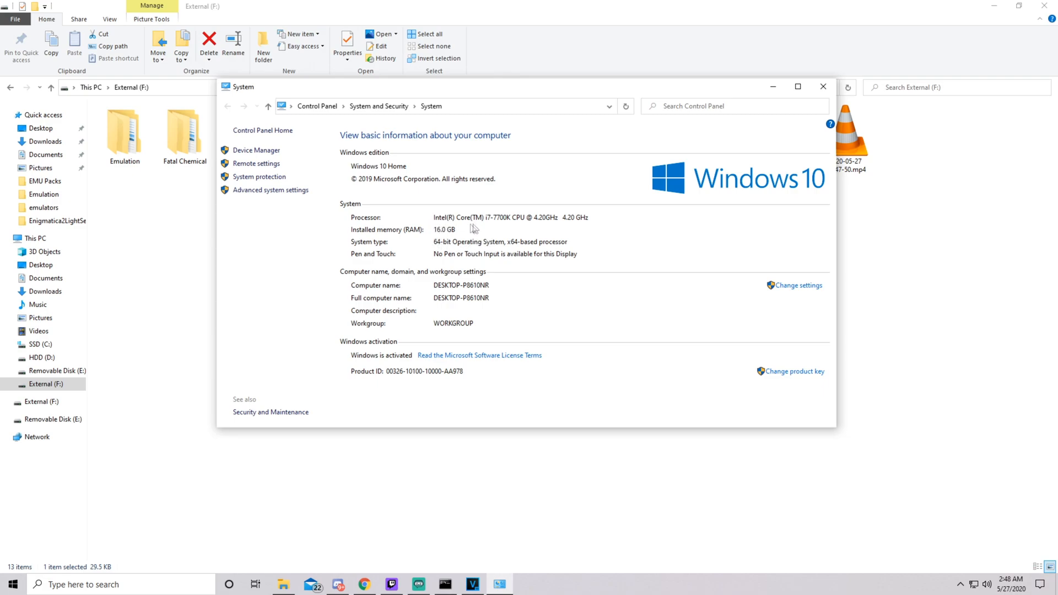
mouse_move(570, 216)
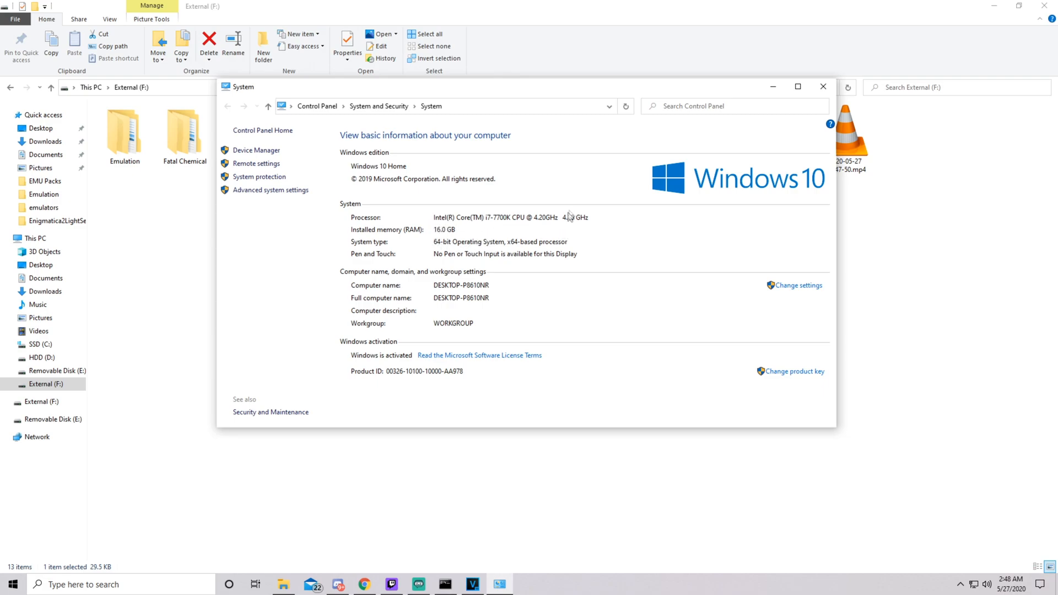
mouse_move(477, 225)
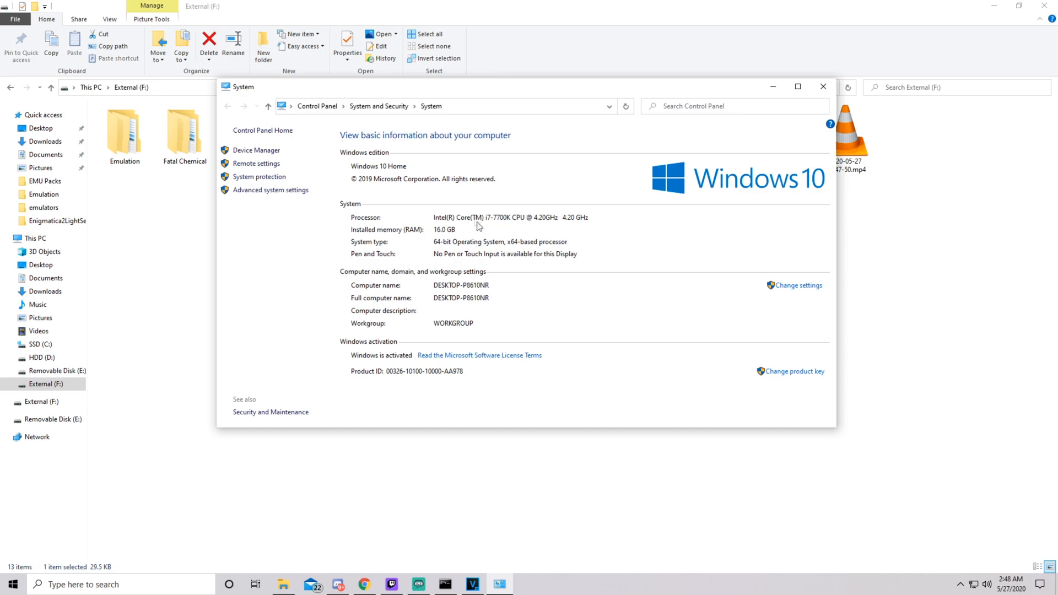
mouse_move(494, 228)
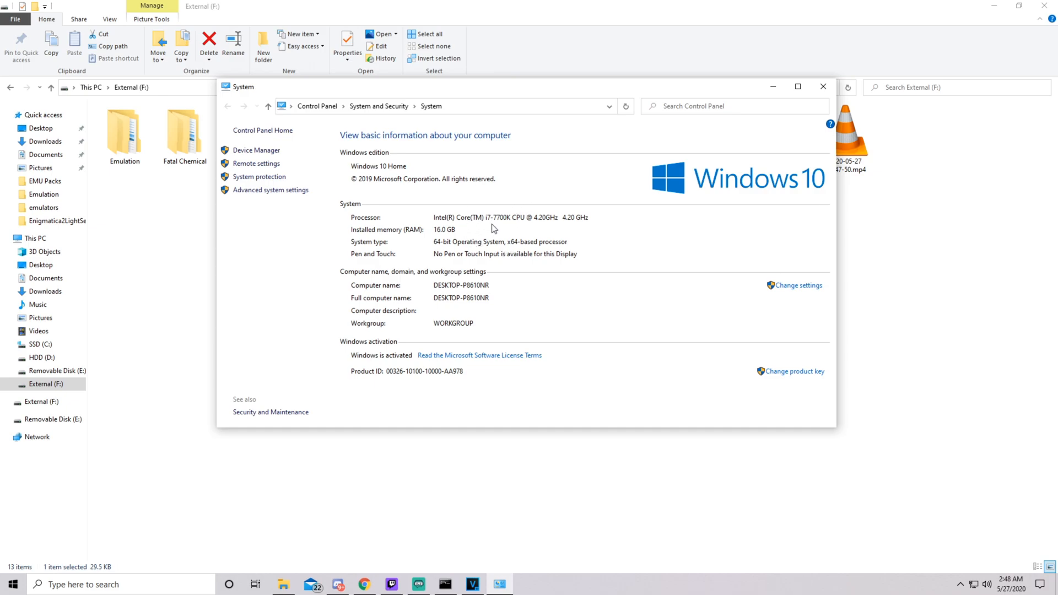
mouse_move(504, 308)
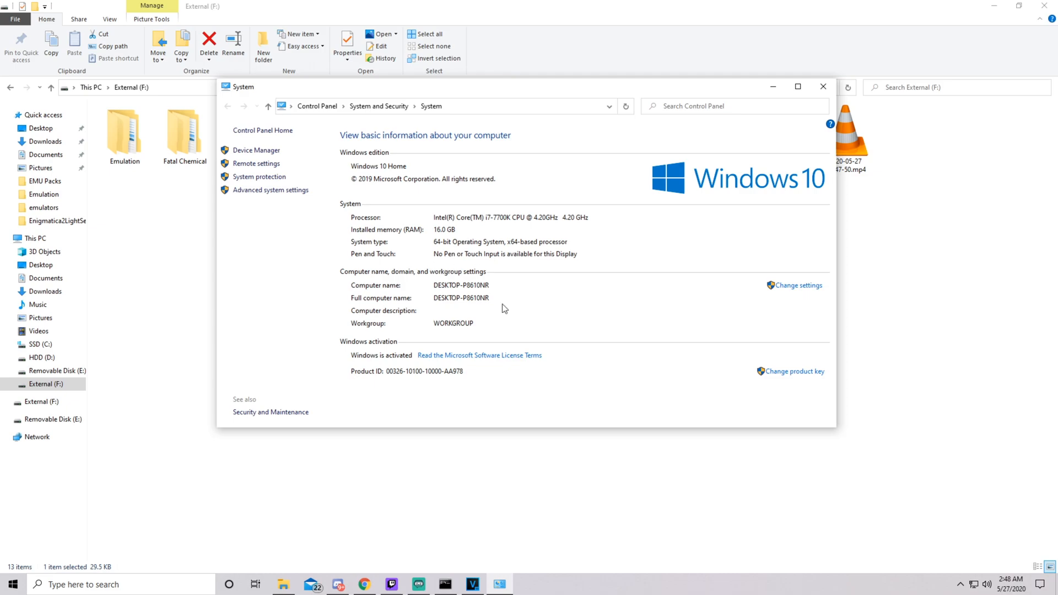
Reveal the NVIDIA GeForce GTX 1080 Ti under Display adapters in Device Manager
left_click(822, 86)
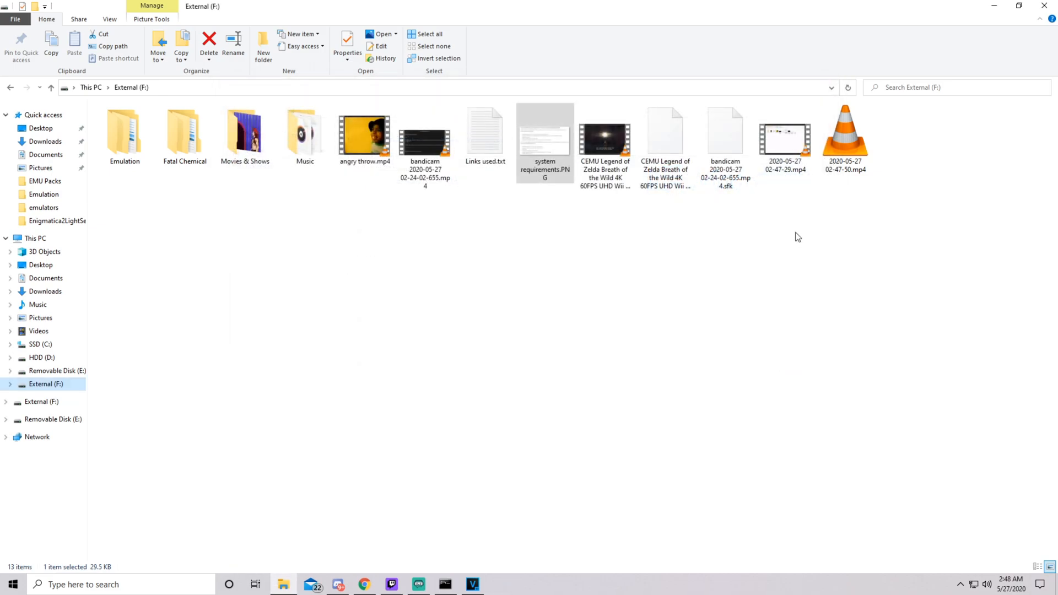
mouse_move(76, 543)
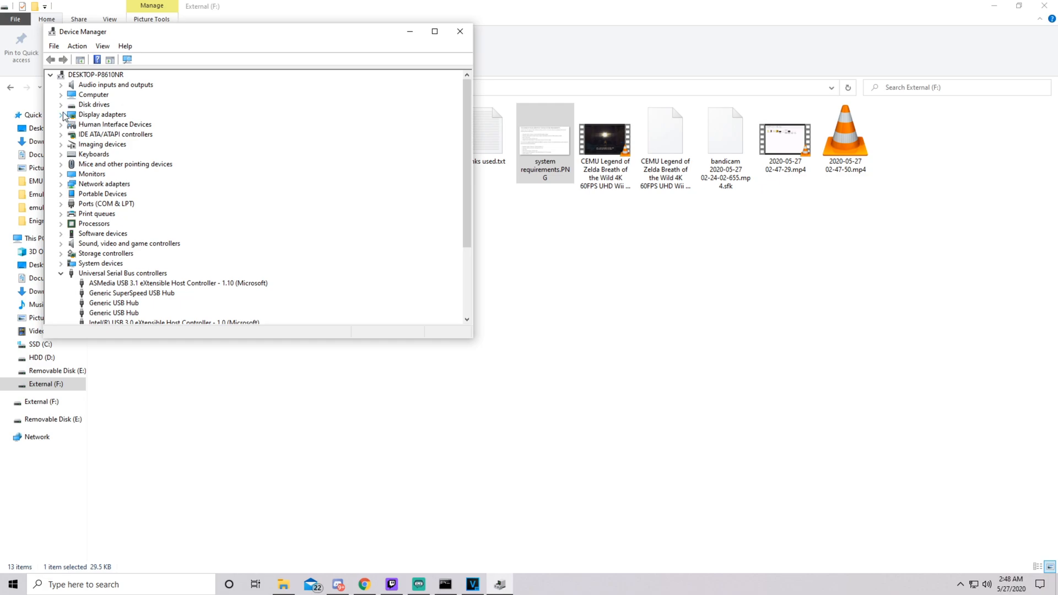
left_click(60, 114)
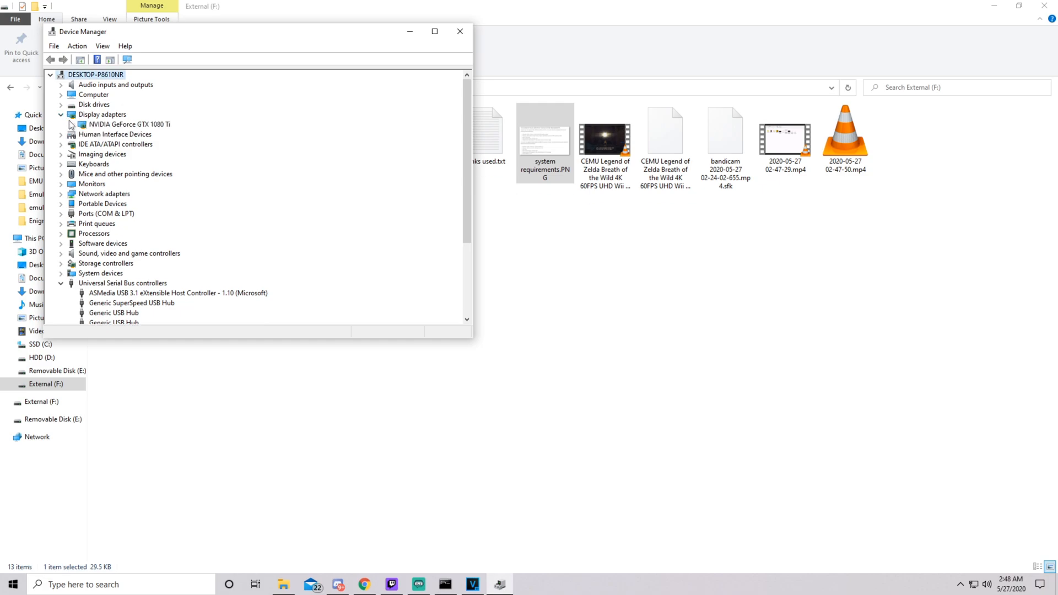
left_click(128, 125)
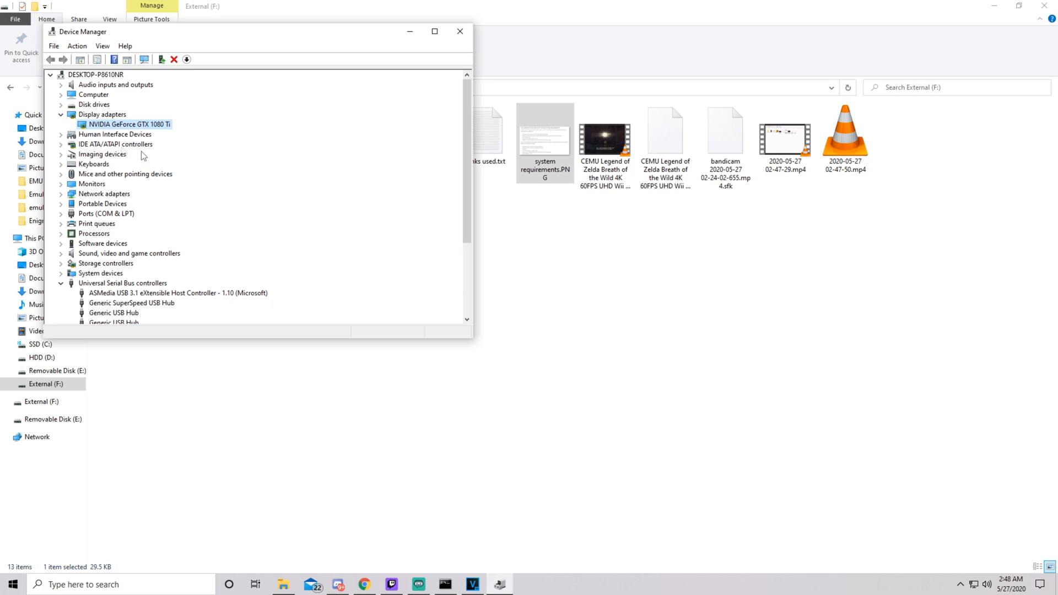
mouse_move(117, 122)
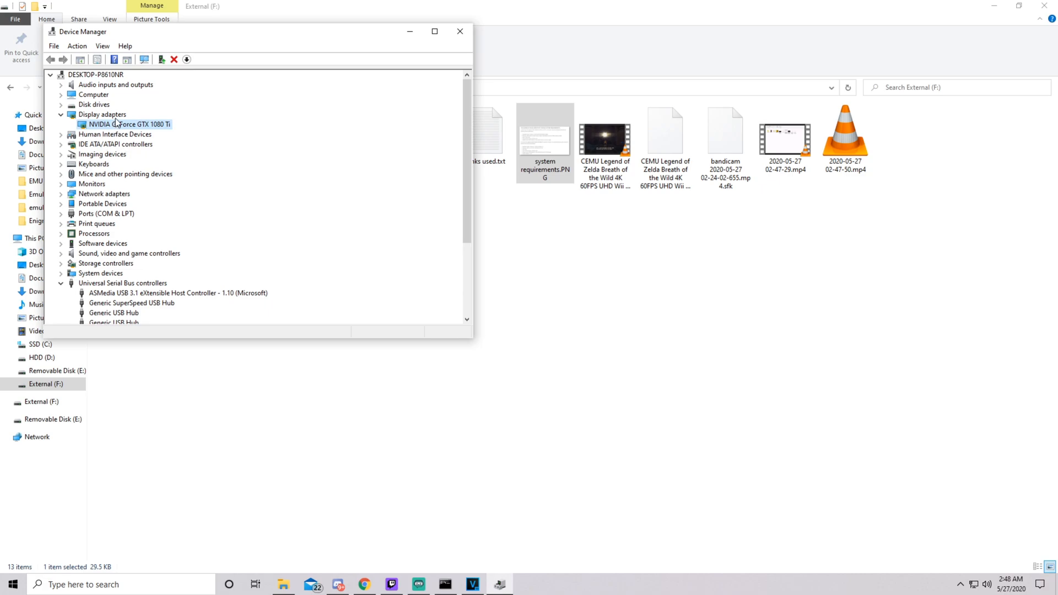
mouse_move(134, 151)
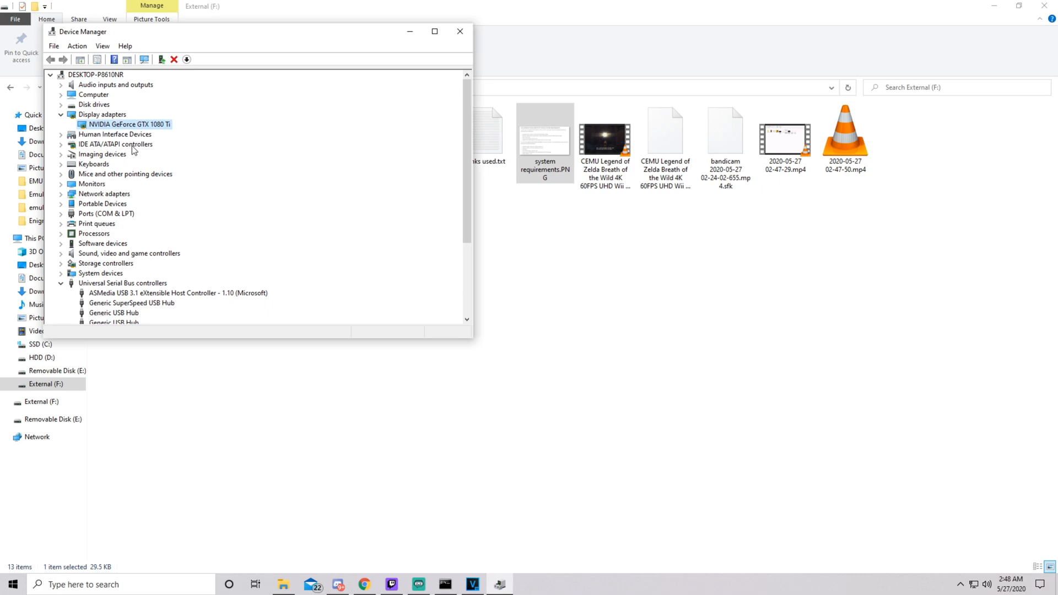
mouse_move(423, 166)
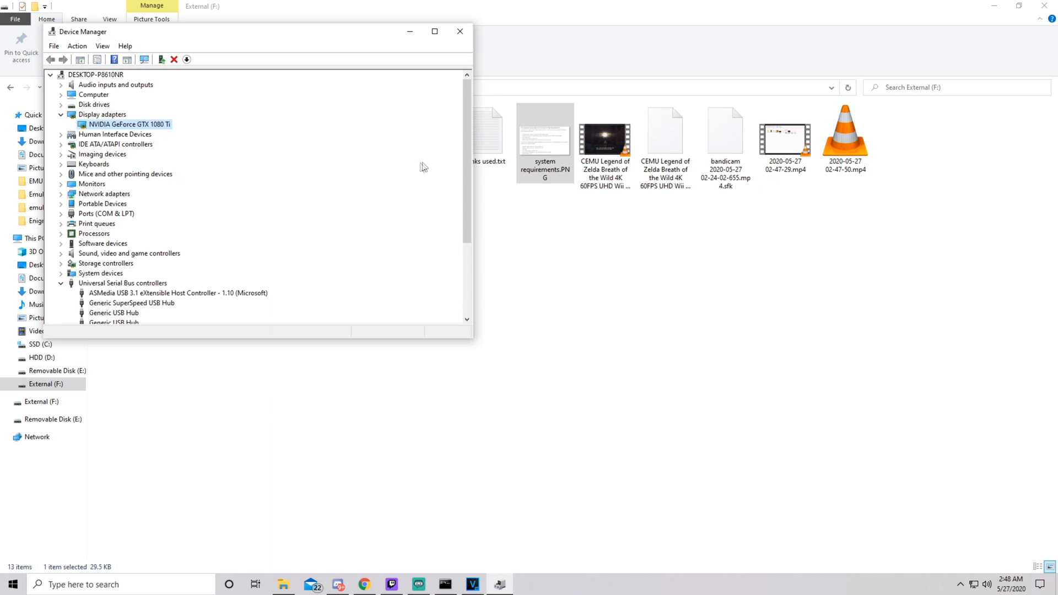
left_click(543, 131)
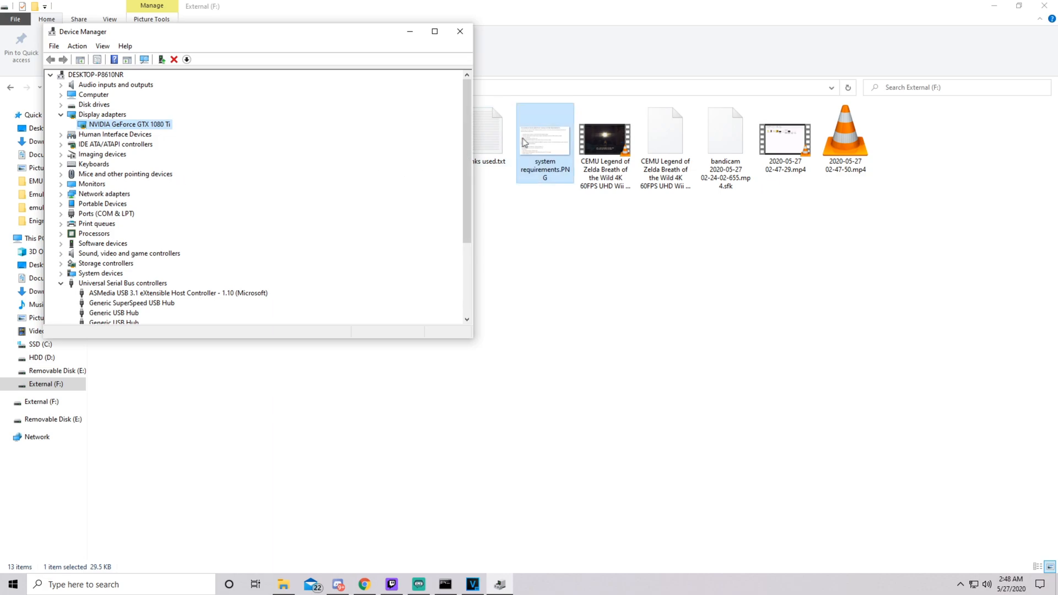
mouse_move(551, 133)
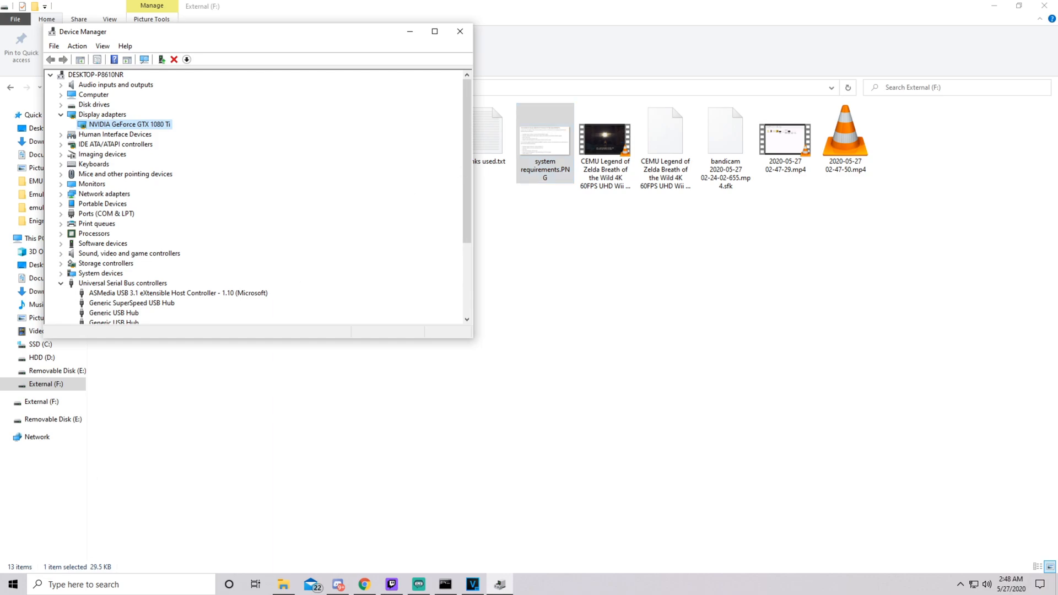
Launch Cemu.exe from F: > Emulation > EMU Packs > Zpackvulk > Zpackvulk > CEMU
left_click(460, 31)
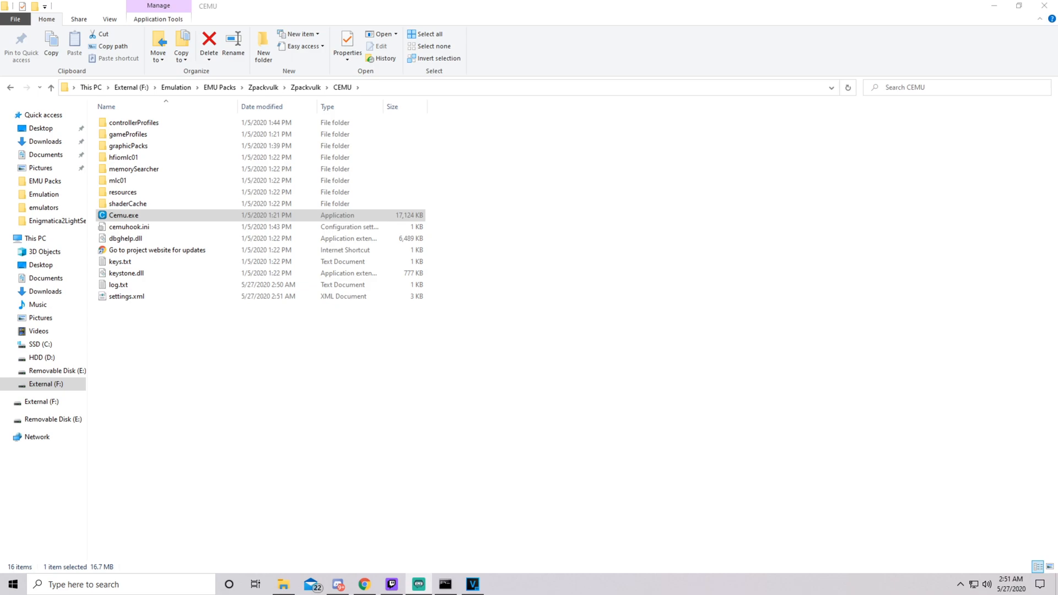
left_click(123, 215)
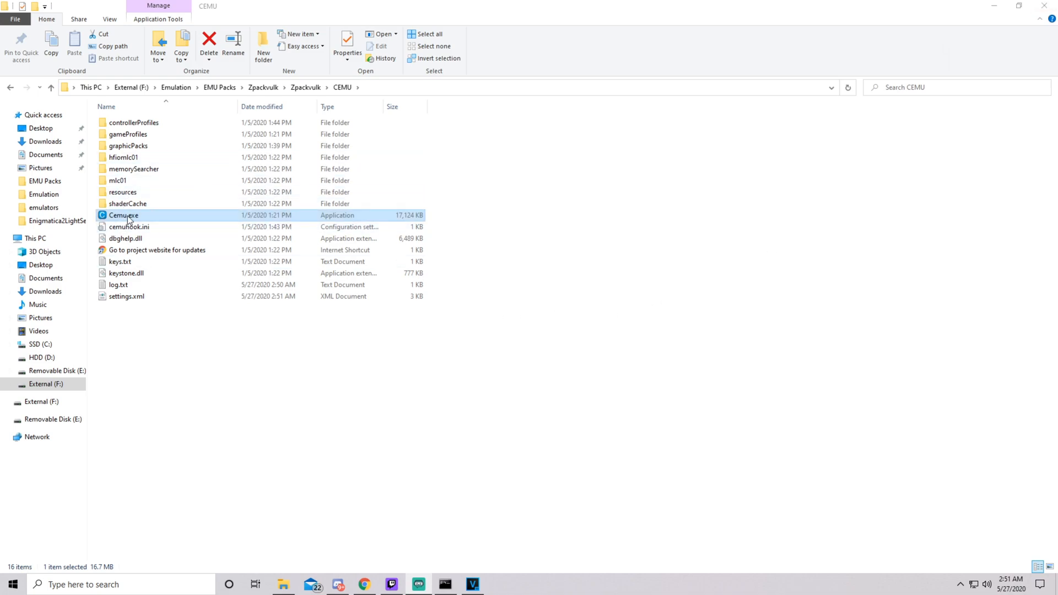
double_click(123, 215)
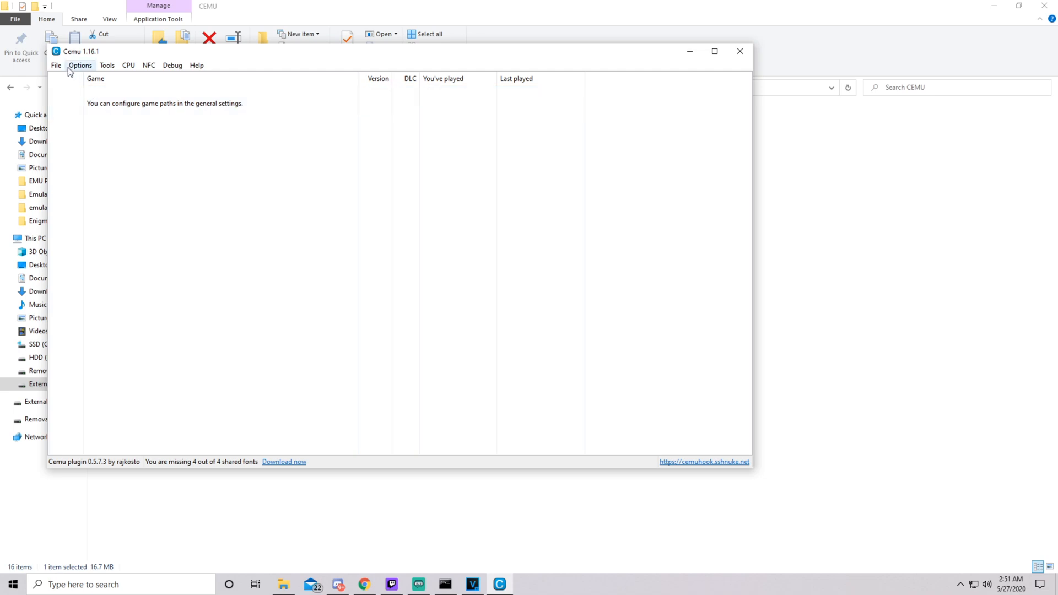
Add the Zpackvulk BOTW folder as a game path in General settings
left_click(79, 65)
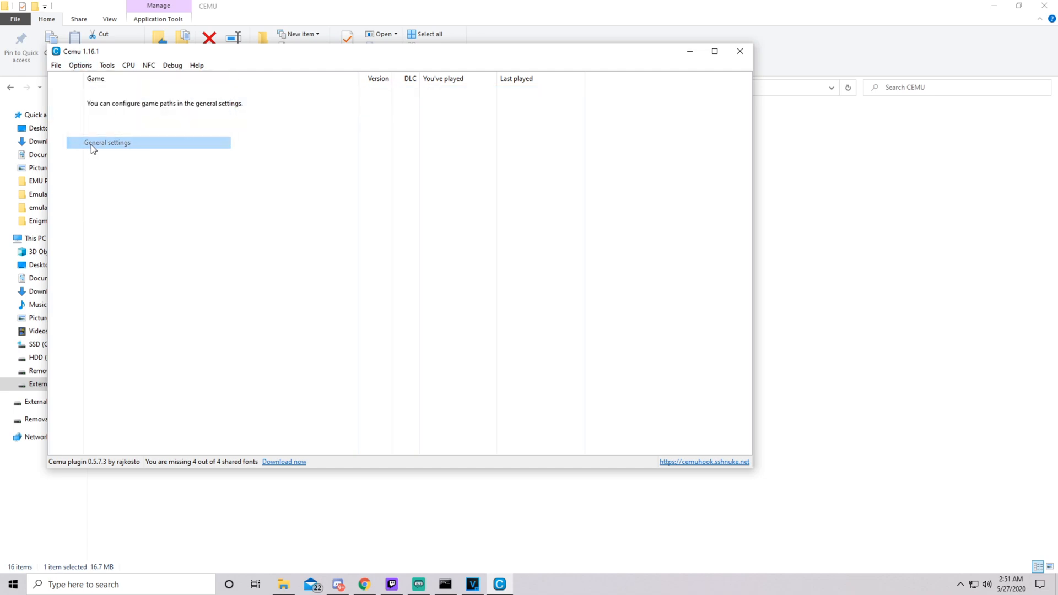
left_click(107, 143)
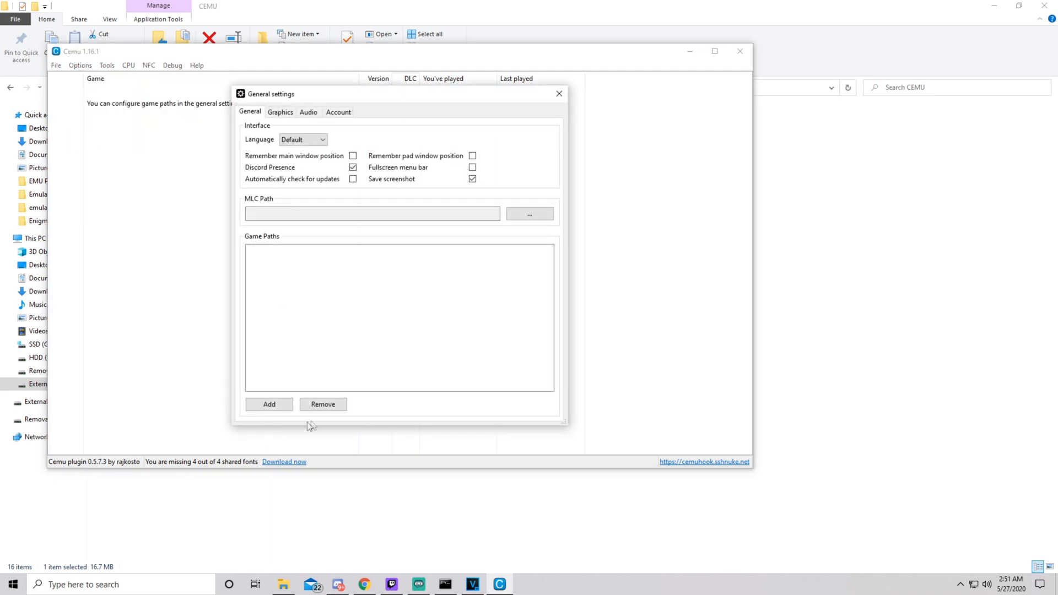
left_click(269, 404)
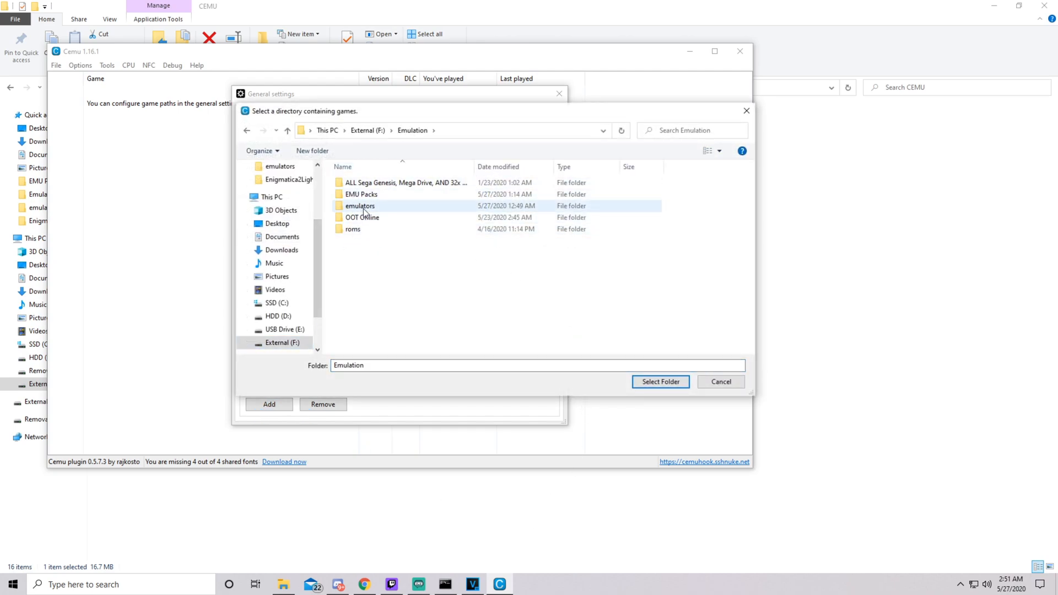
double_click(359, 206)
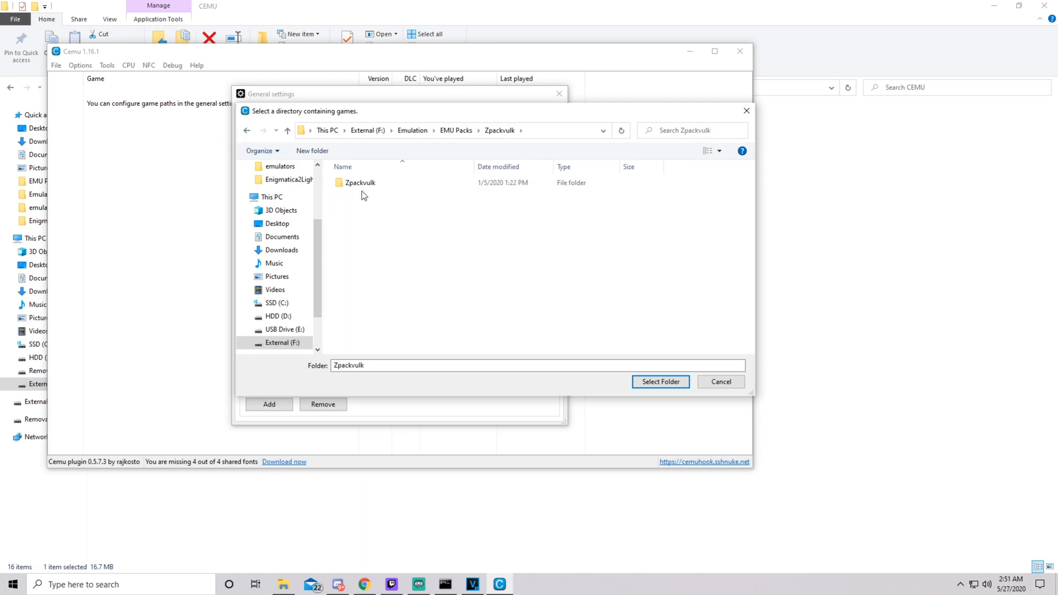
double_click(360, 182)
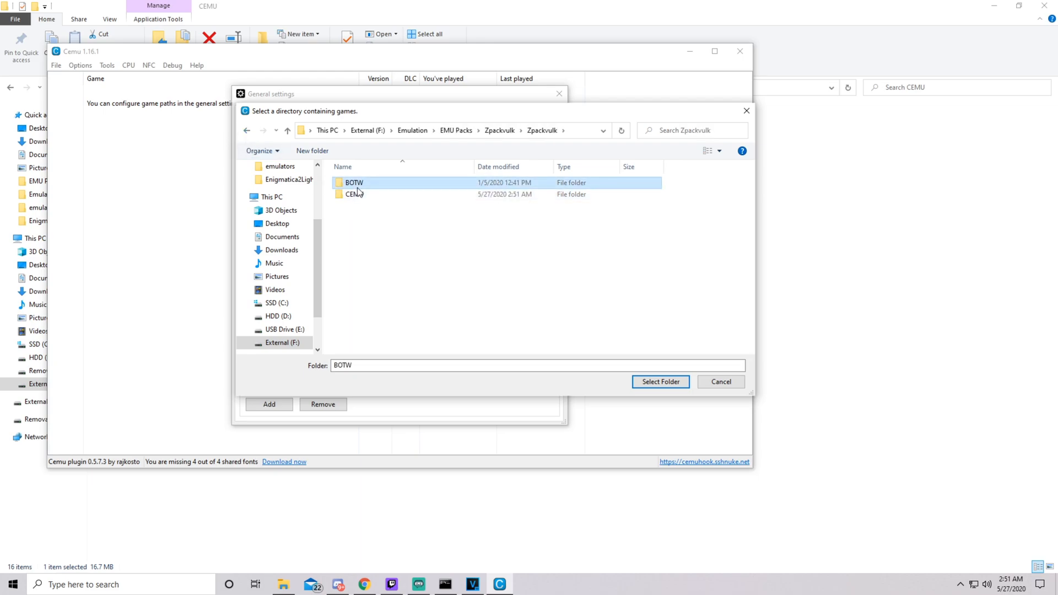
left_click(660, 381)
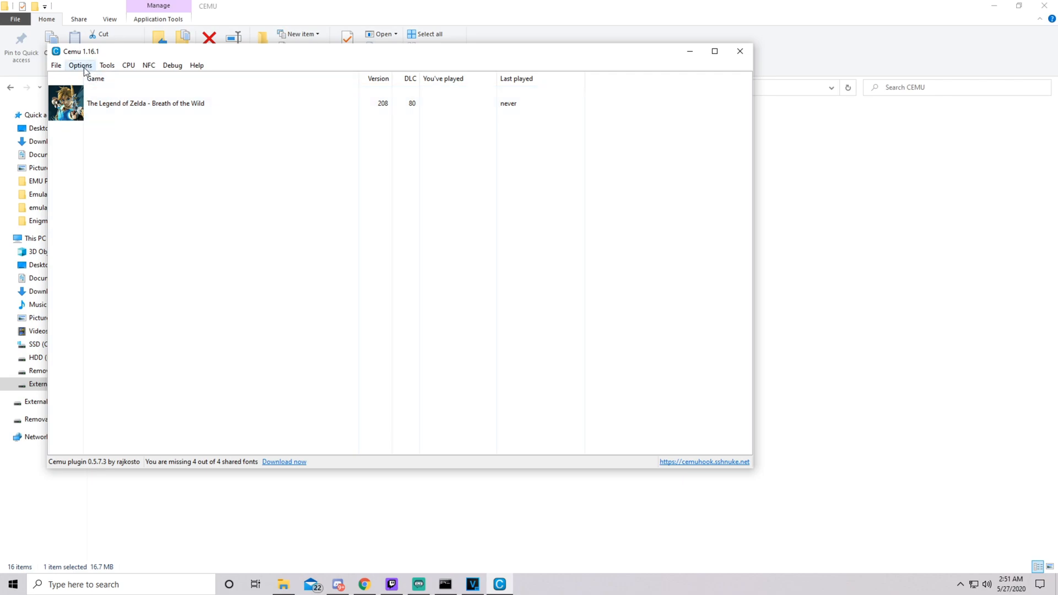
Set the Graphics API to Vulkan with the GeForce GTX 1080 Ti as graphics device
left_click(79, 65)
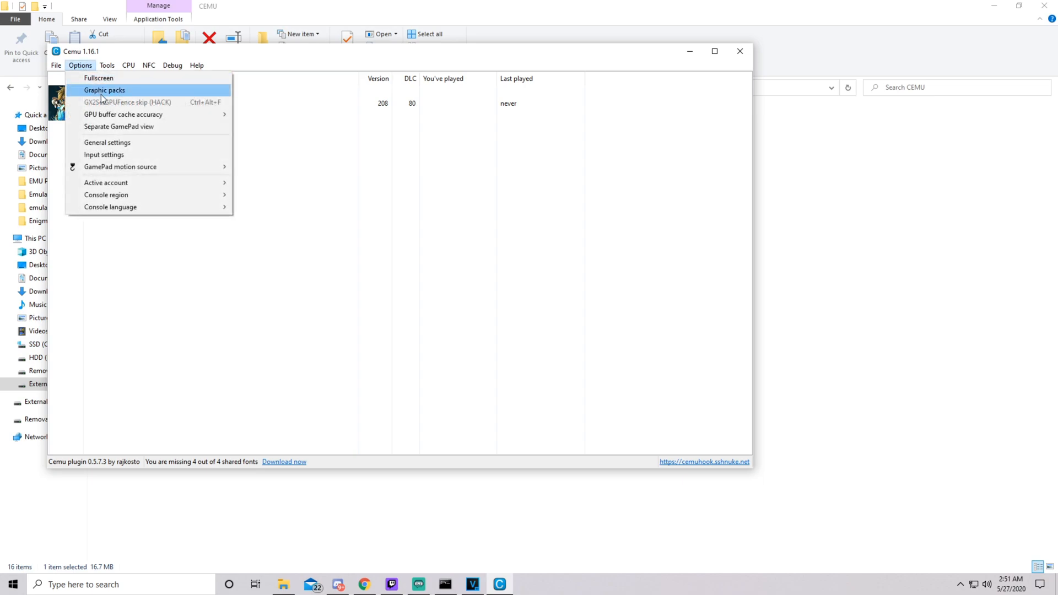
left_click(107, 142)
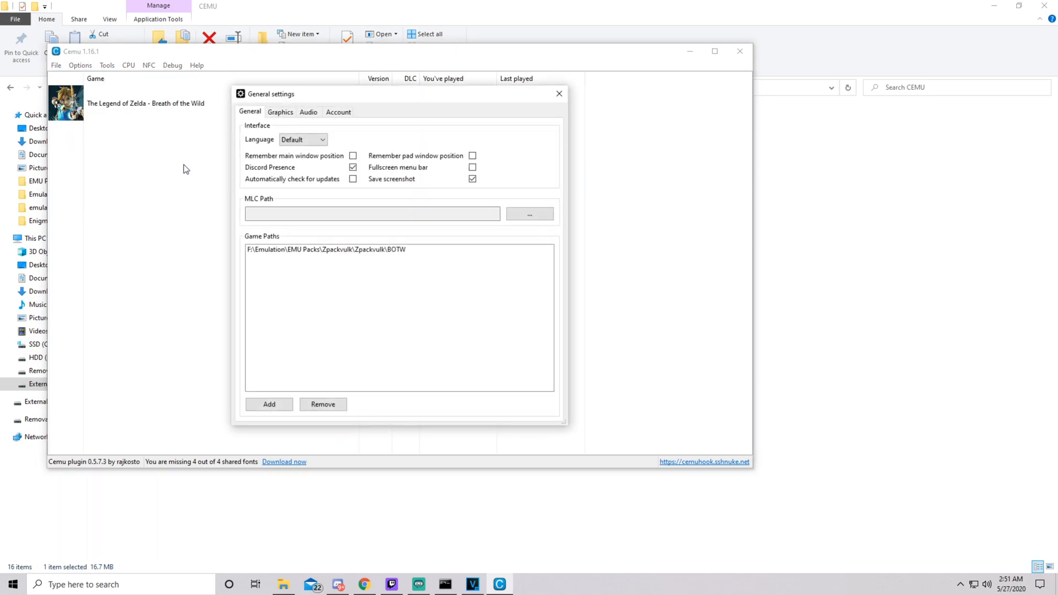
left_click(279, 112)
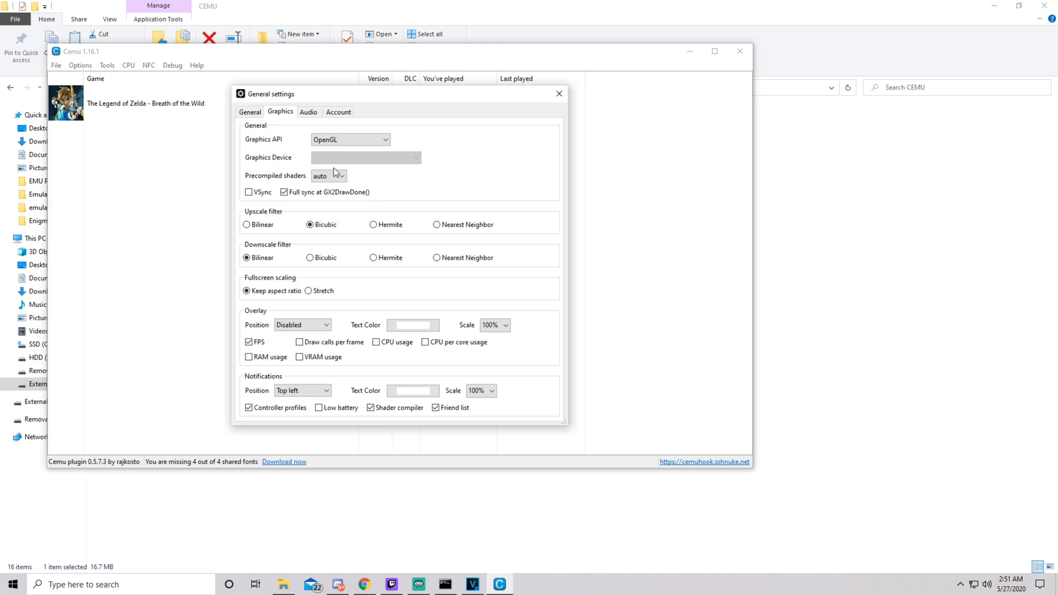
left_click(349, 139)
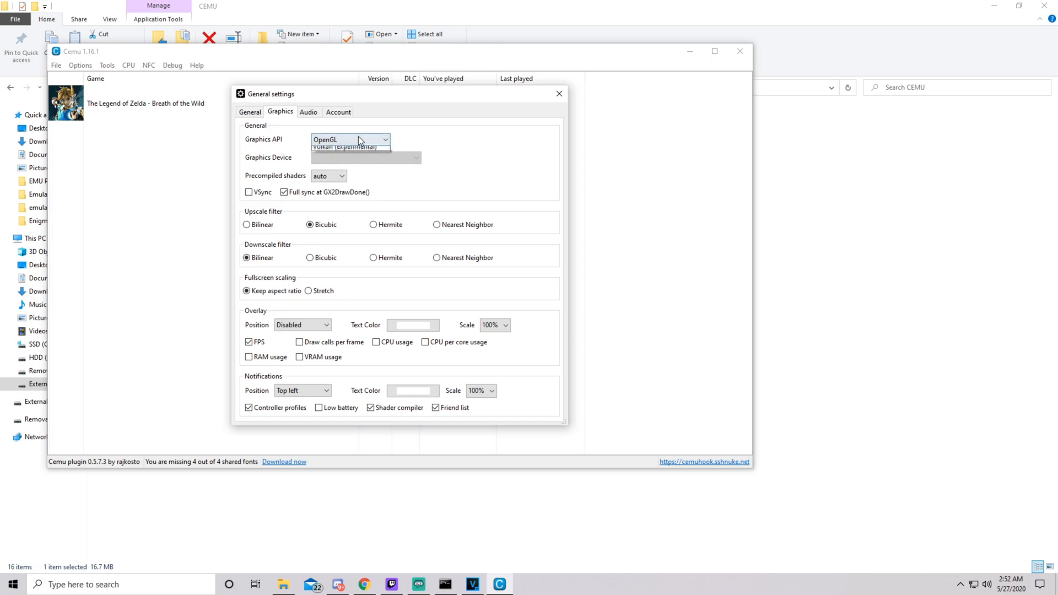
left_click(343, 147)
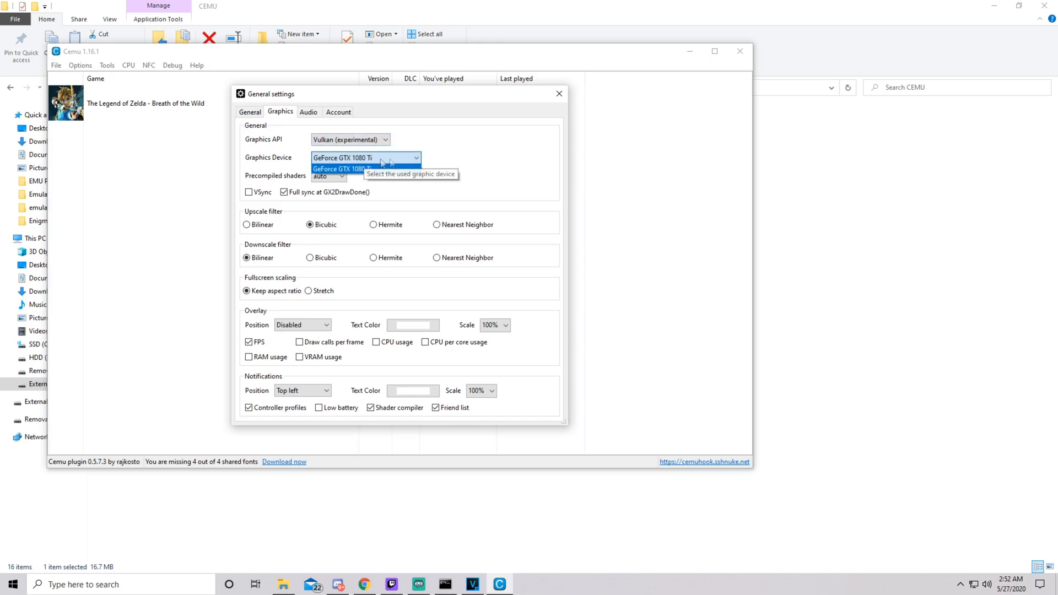
left_click(343, 169)
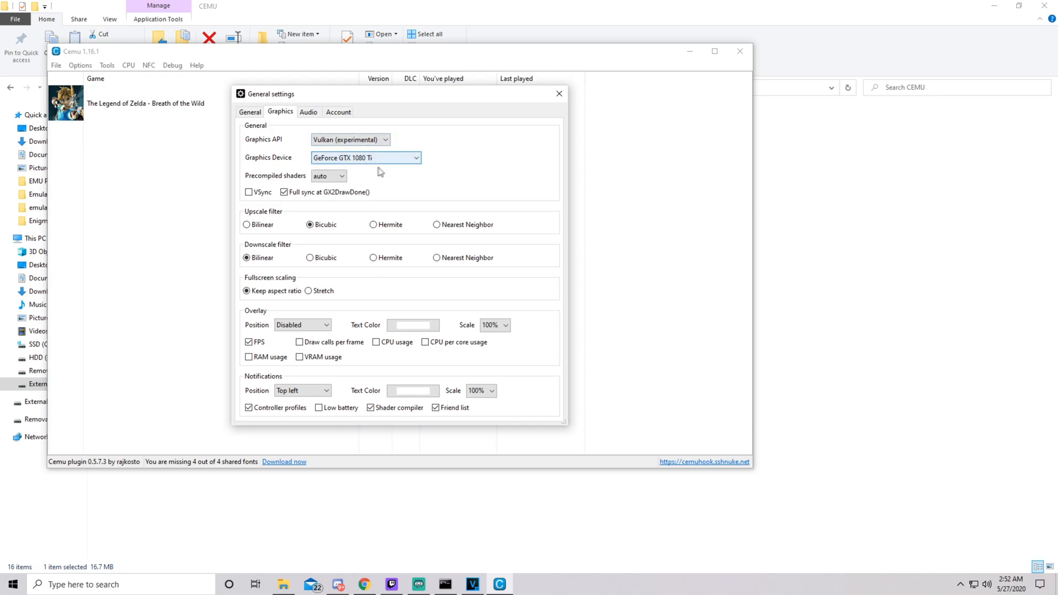
mouse_move(365, 162)
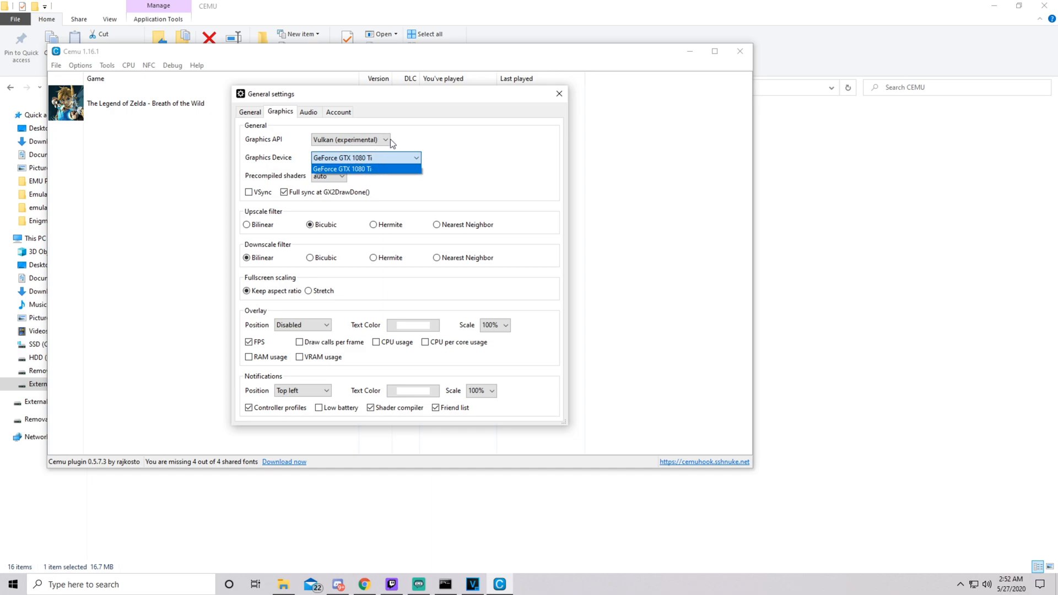
mouse_move(397, 141)
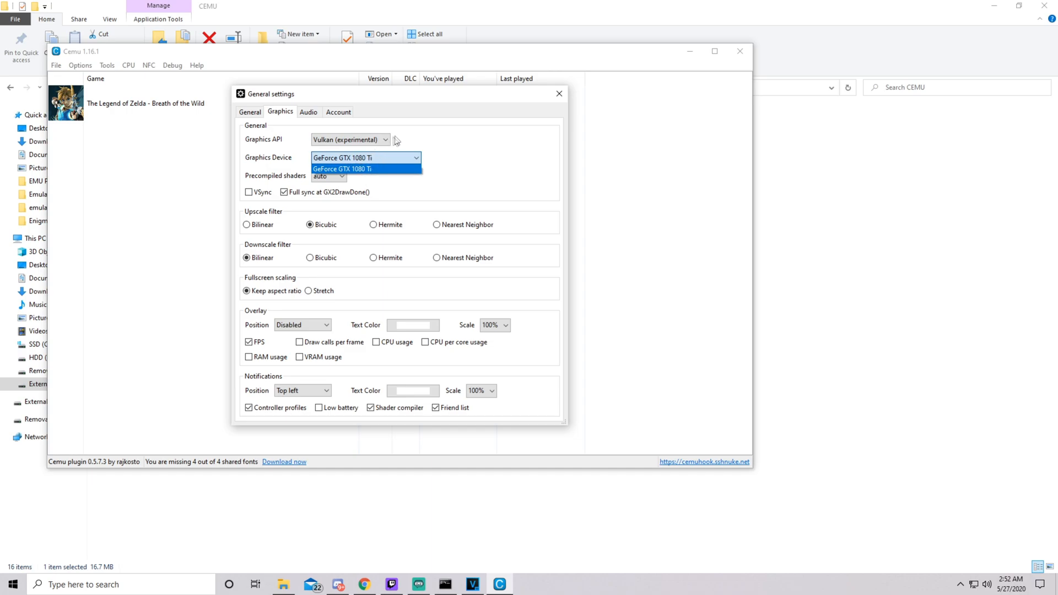
left_click(364, 169)
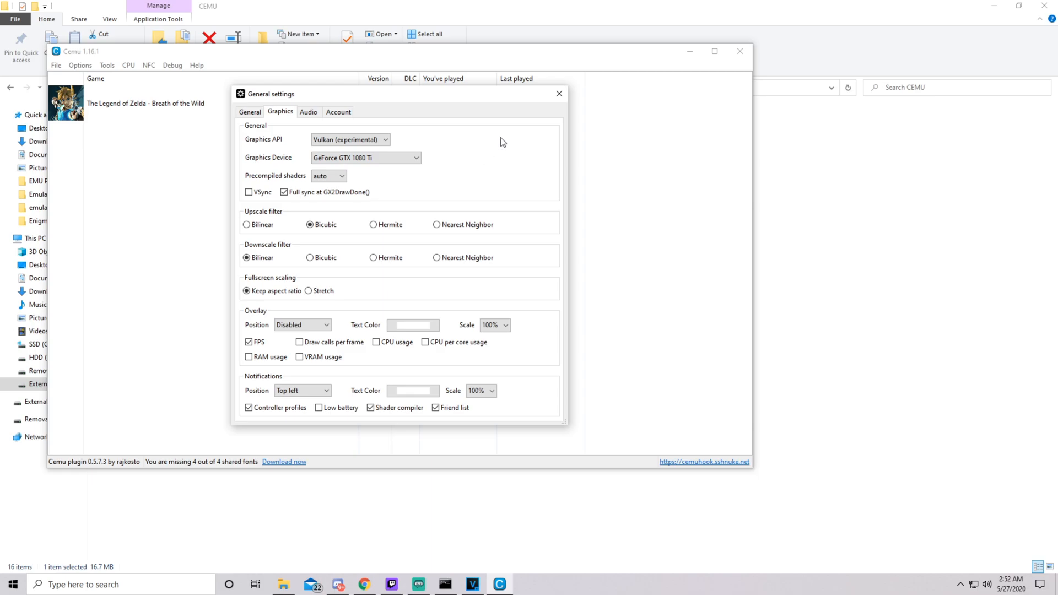
mouse_move(508, 139)
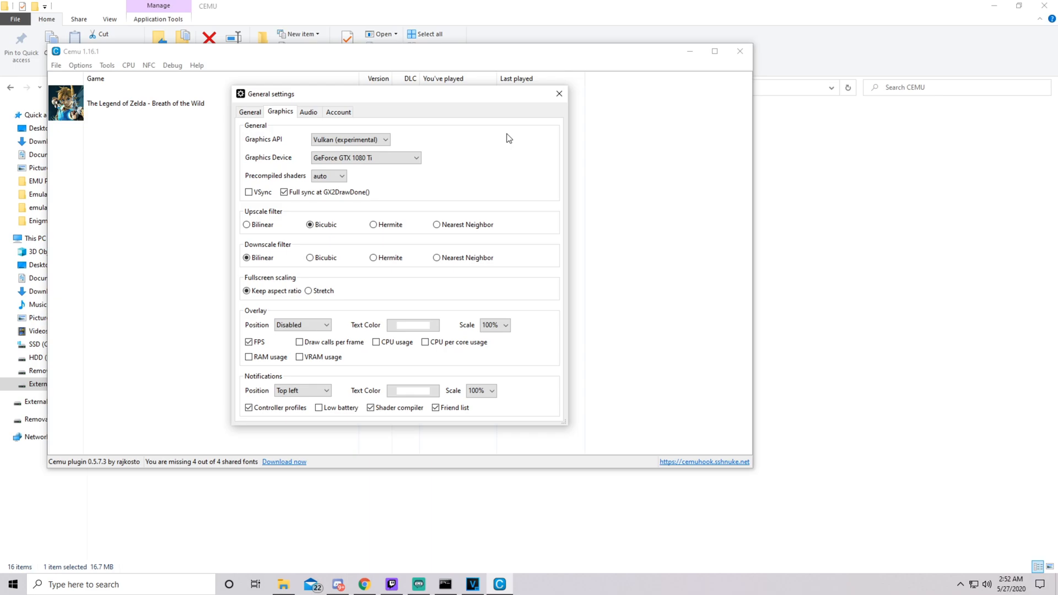
Compare OpenGL, return to Vulkan and choose the precompiled shaders mode
left_click(349, 139)
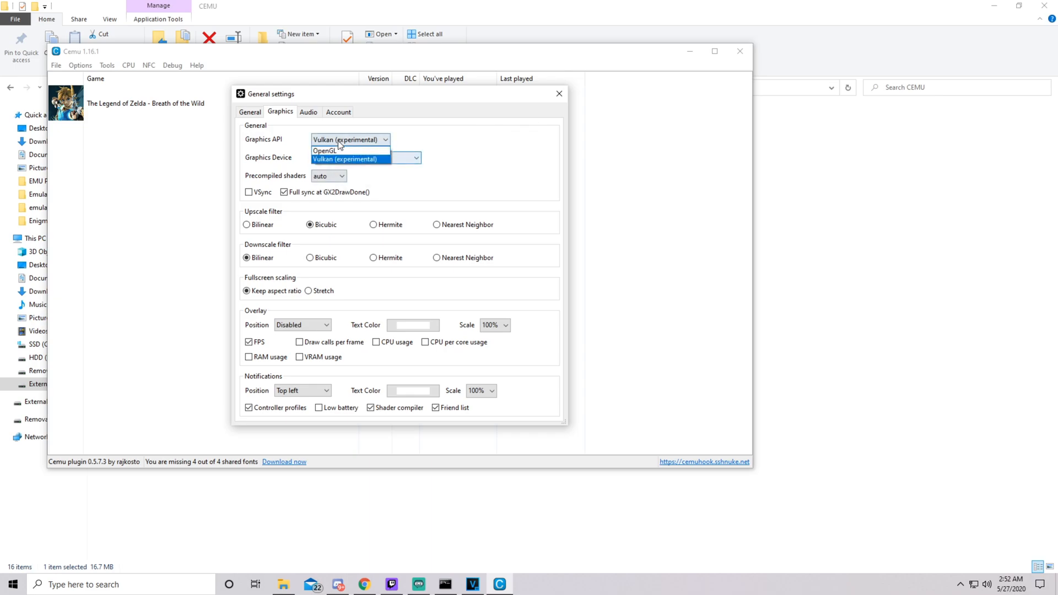
left_click(324, 150)
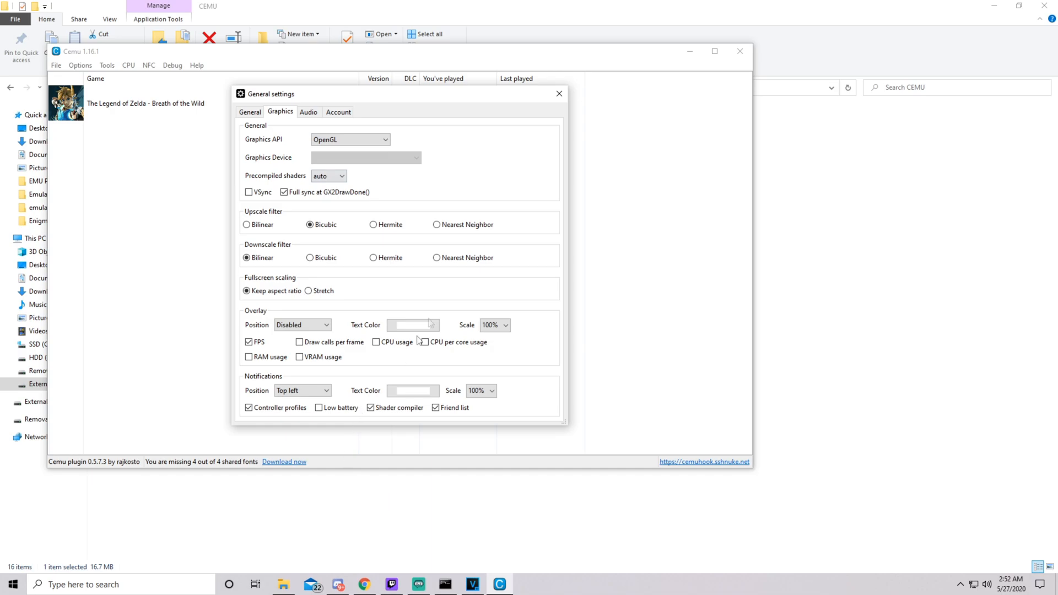
mouse_move(420, 58)
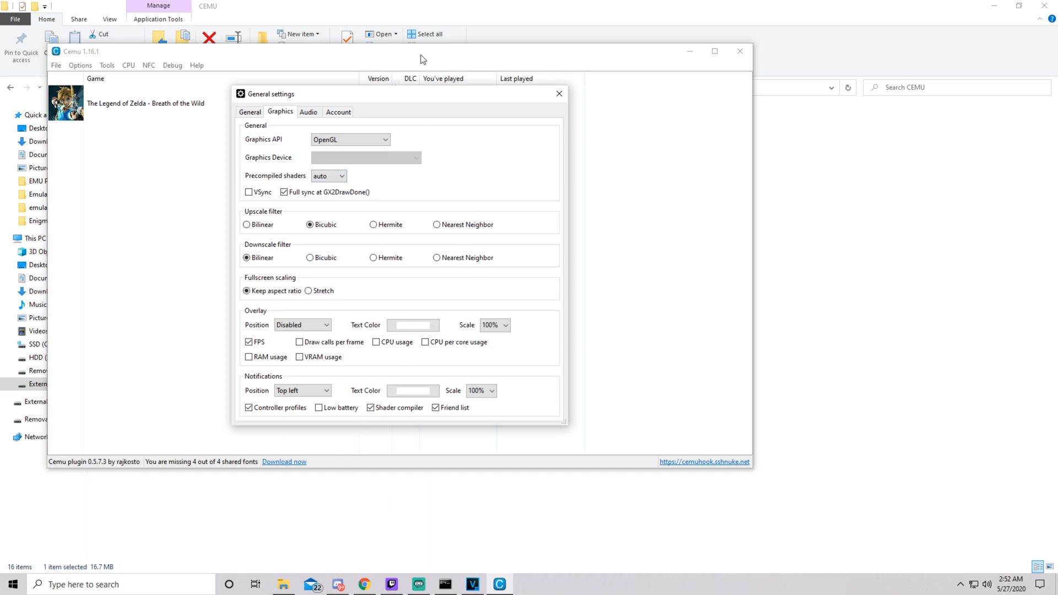
mouse_move(427, 54)
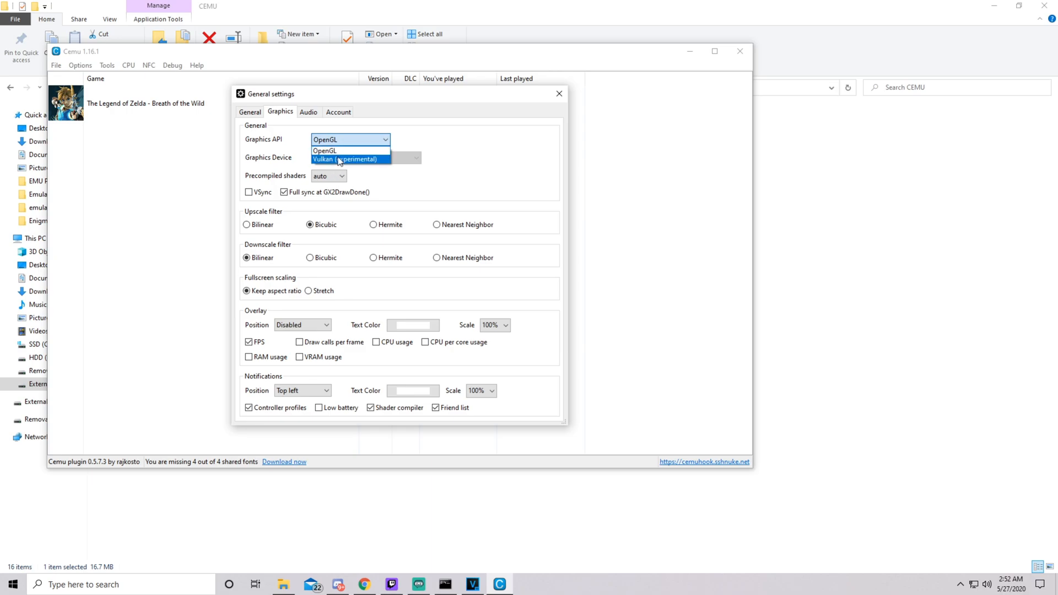
left_click(344, 158)
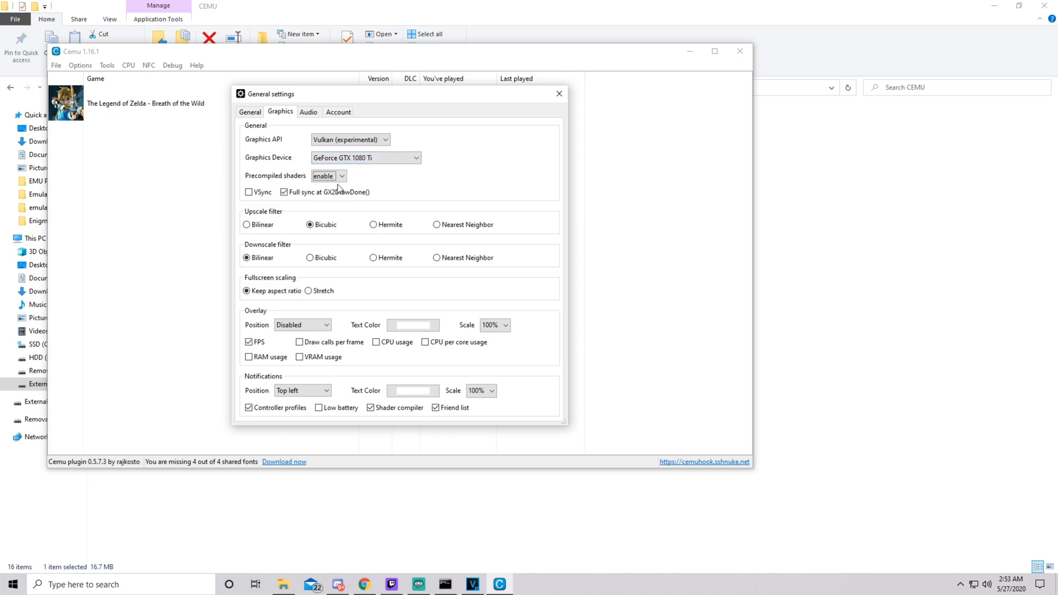
left_click(342, 175)
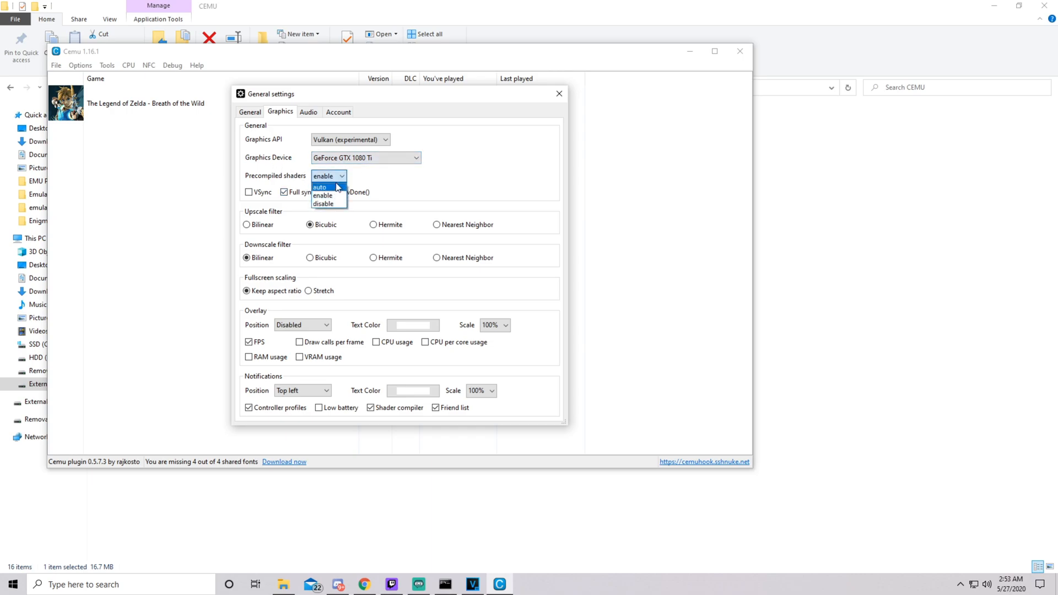
left_click(319, 187)
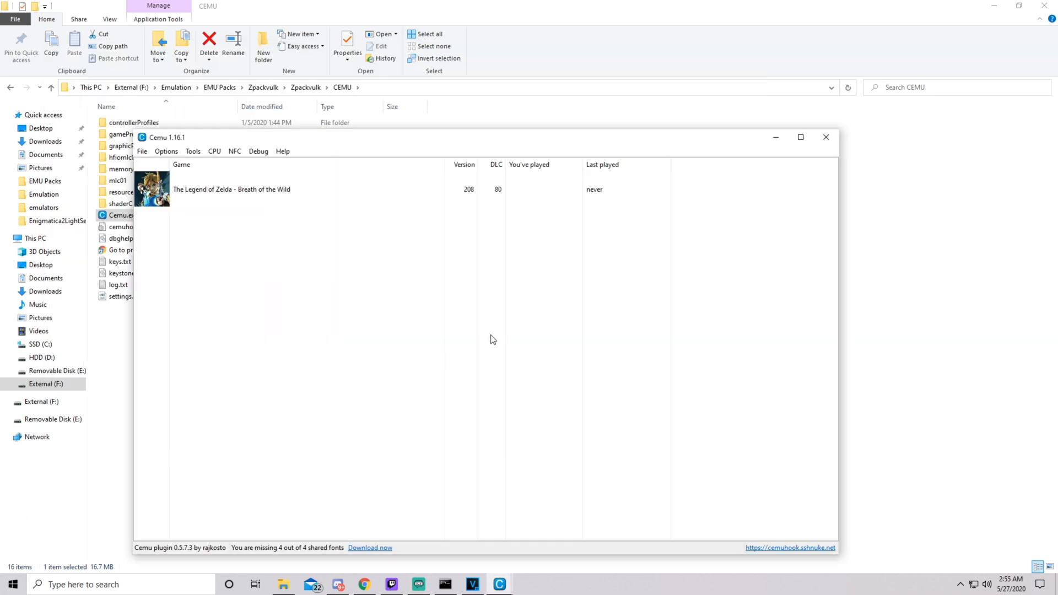
Check for updates from the Help menu and install Cemu 1.19.0d over 1.16.1
left_click(243, 189)
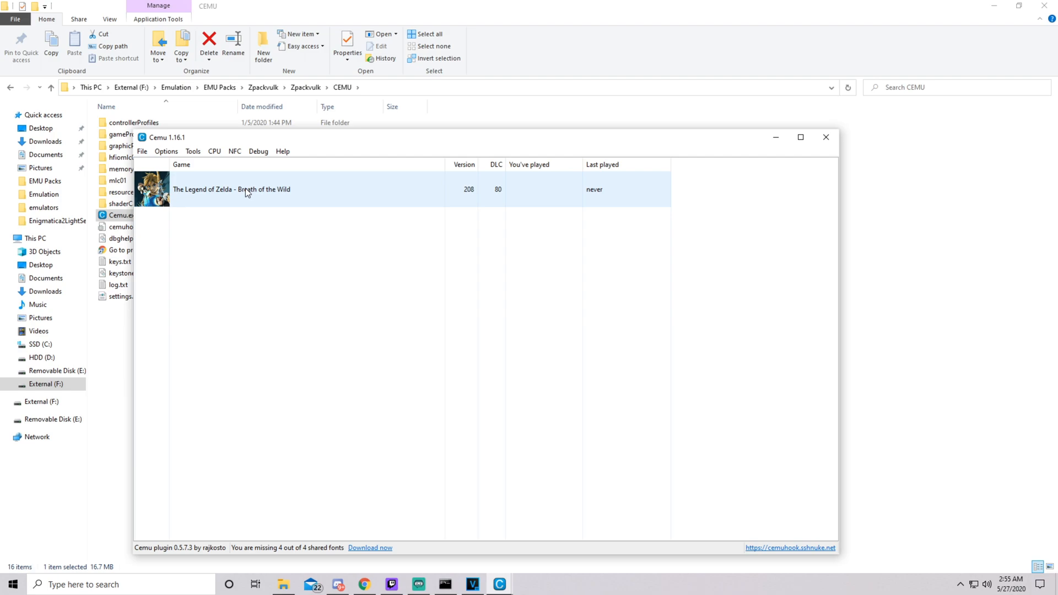
left_click(283, 151)
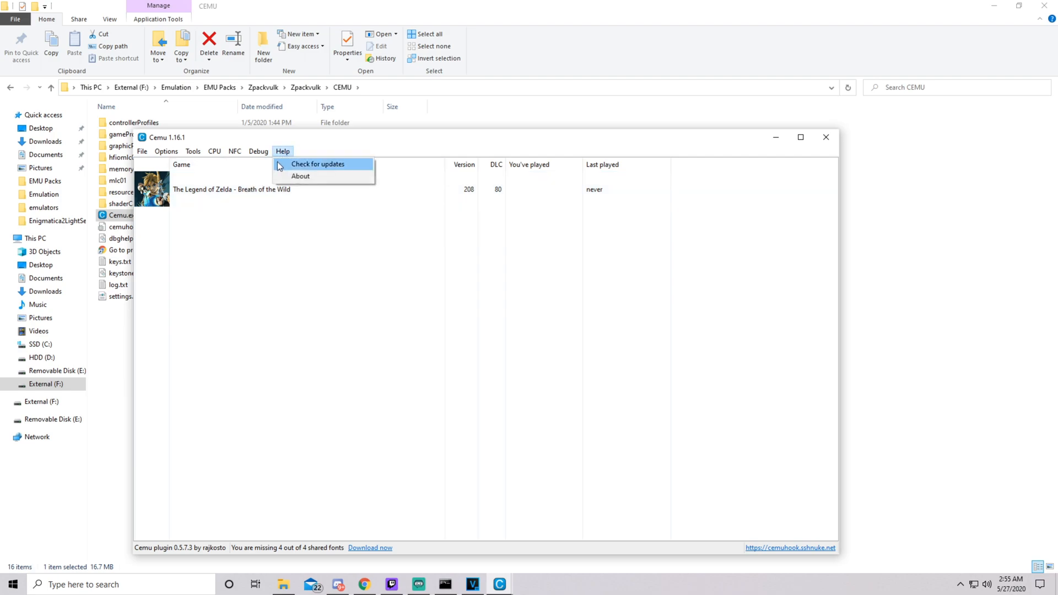
left_click(318, 165)
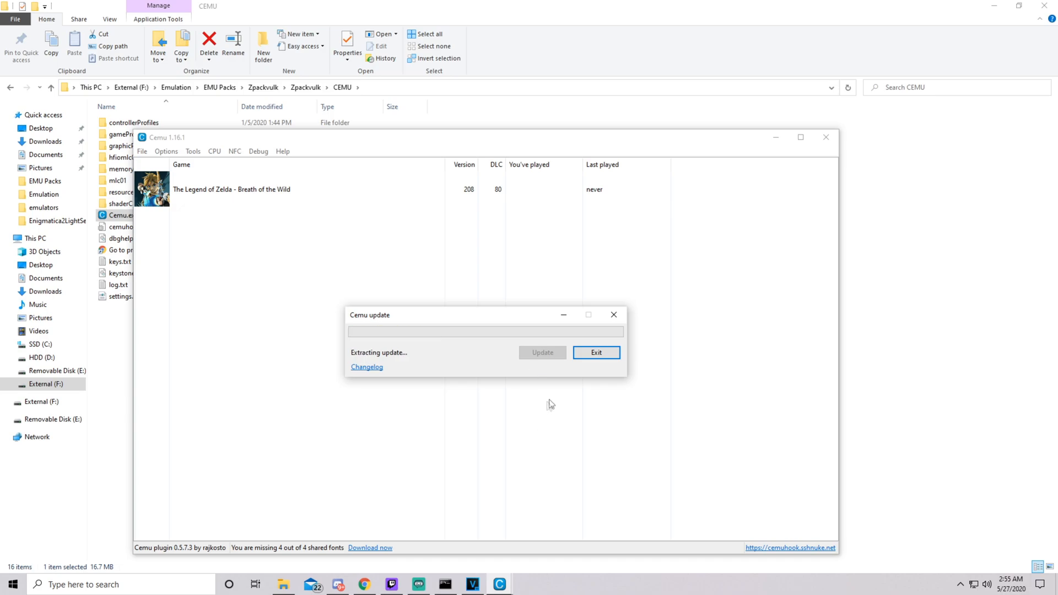
left_click(596, 353)
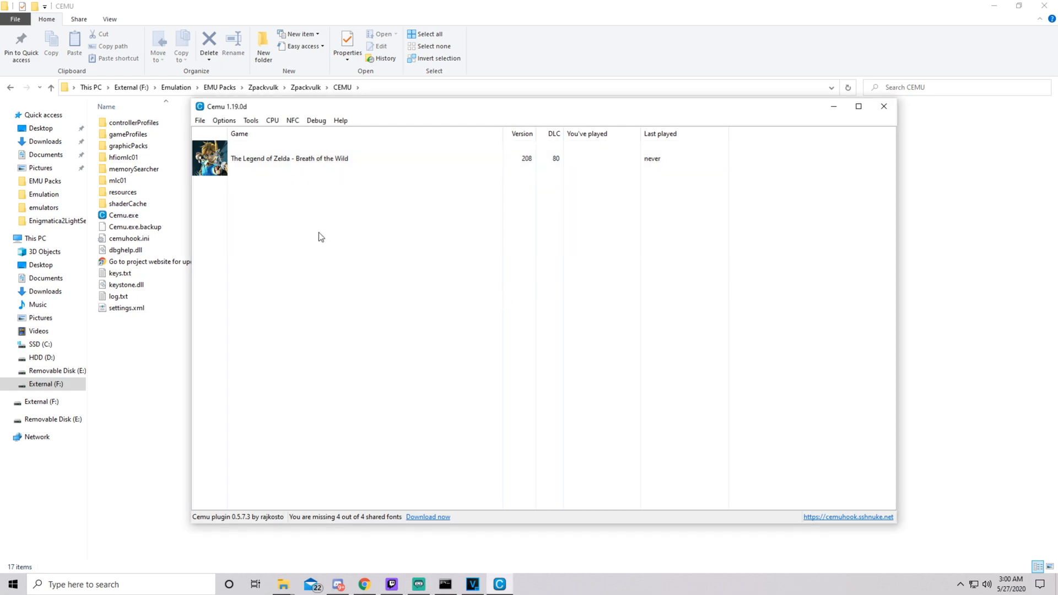
mouse_move(314, 237)
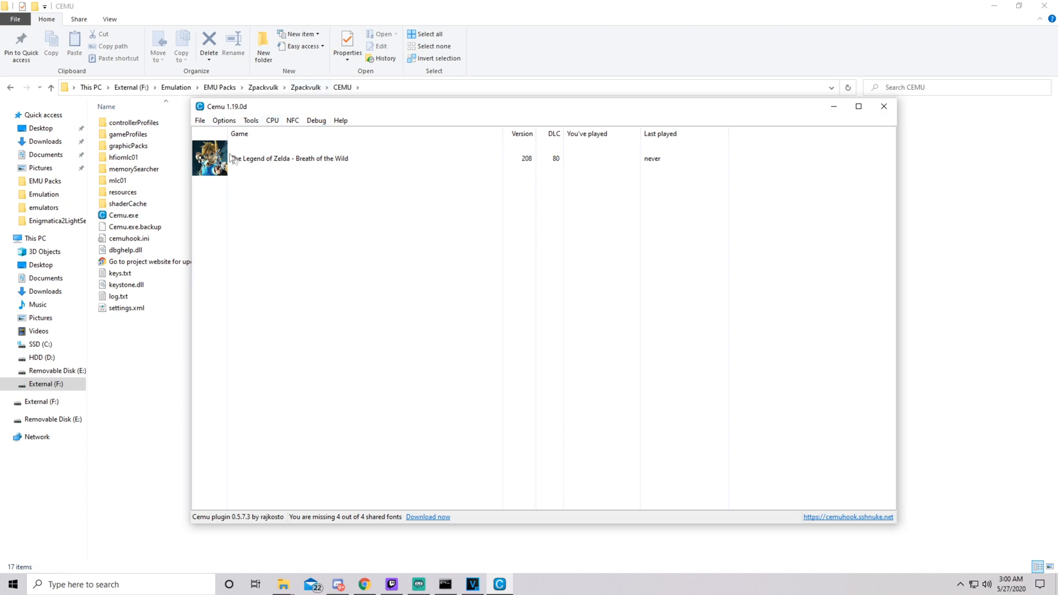
mouse_move(241, 115)
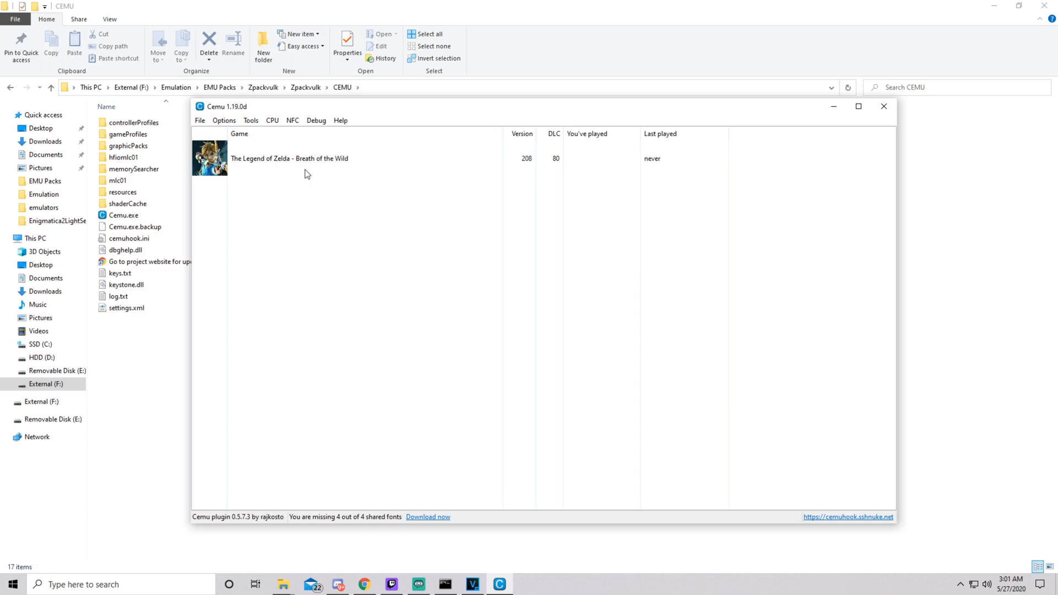
Expand all Breath of the Wild graphic pack categories and scroll to the Workarounds entries
left_click(224, 120)
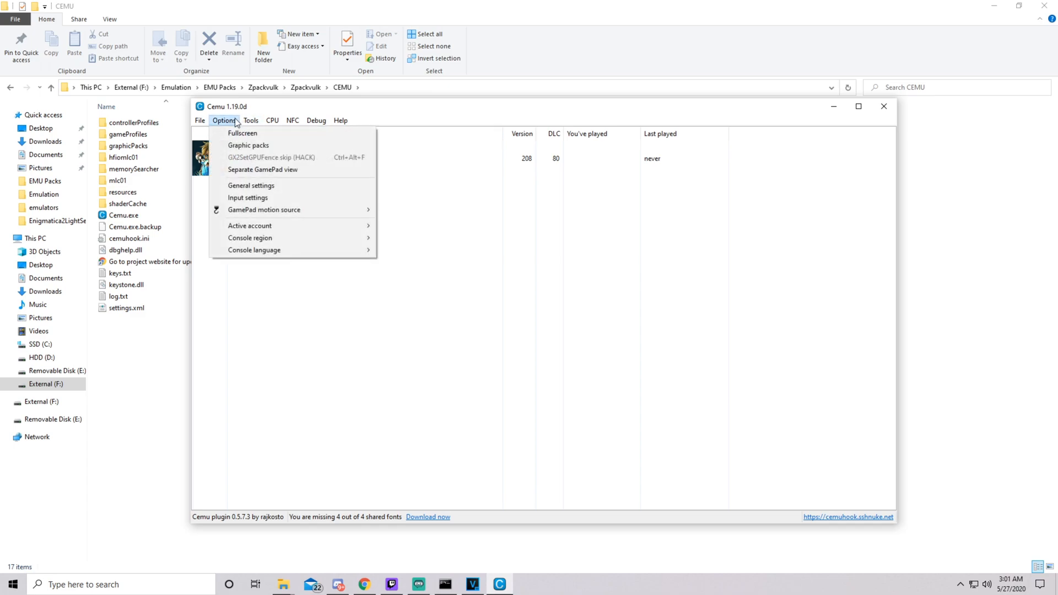
left_click(223, 120)
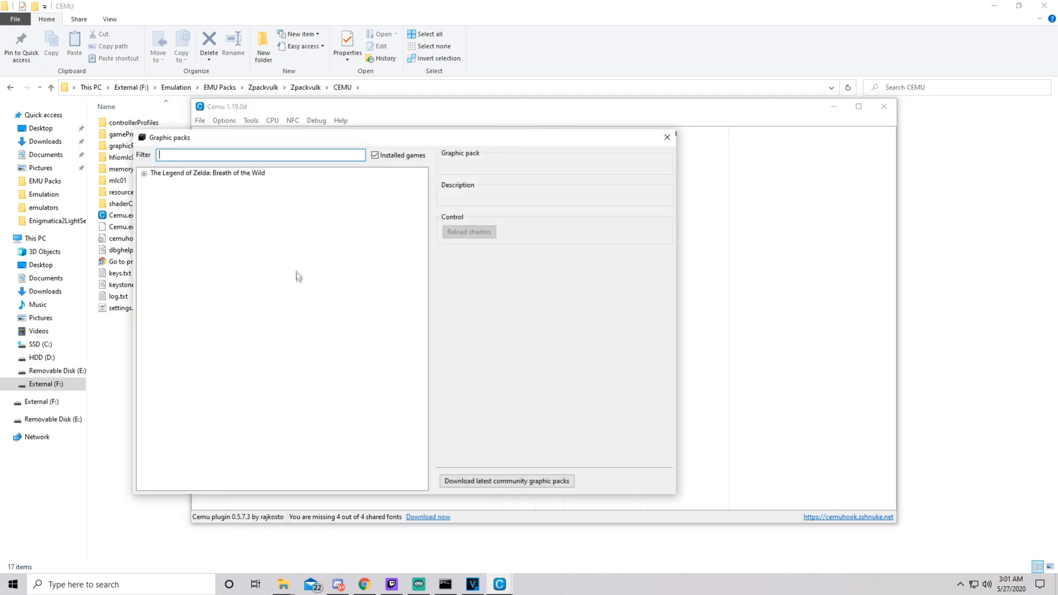
left_click(145, 173)
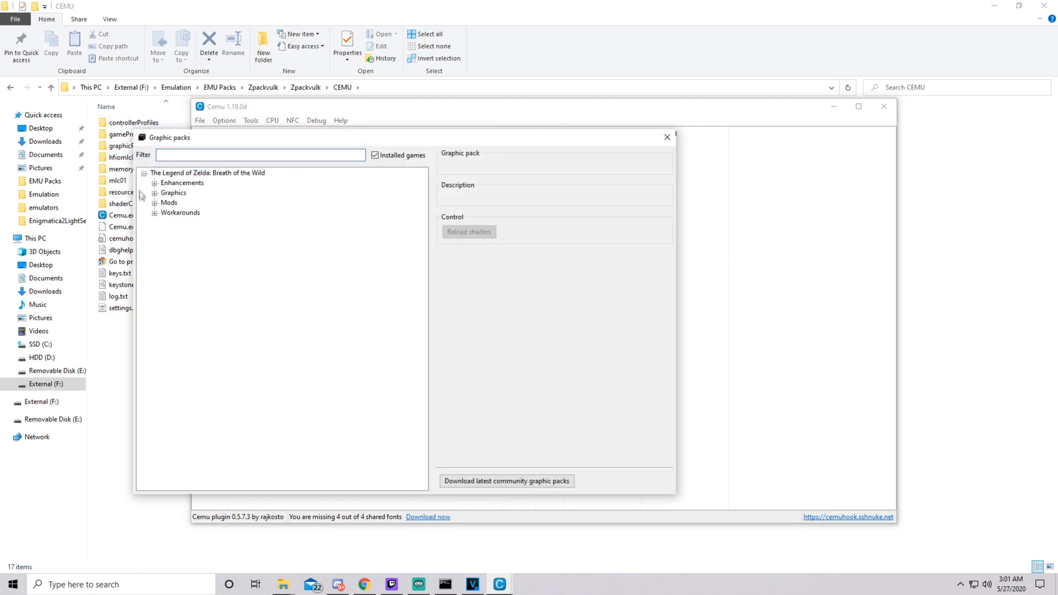
left_click(154, 183)
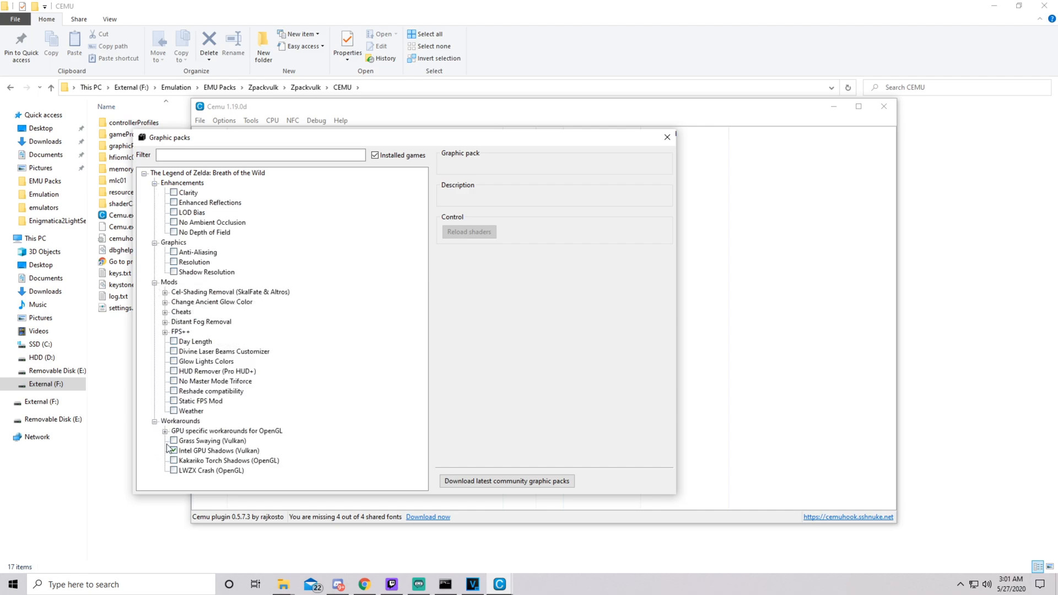
scroll("down", 3)
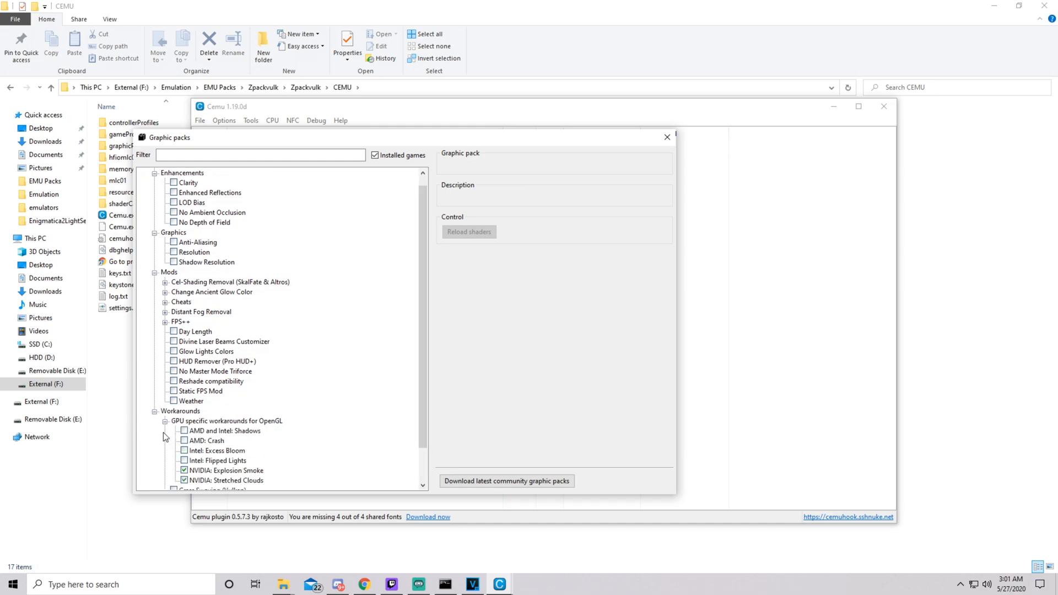
scroll("down", 3)
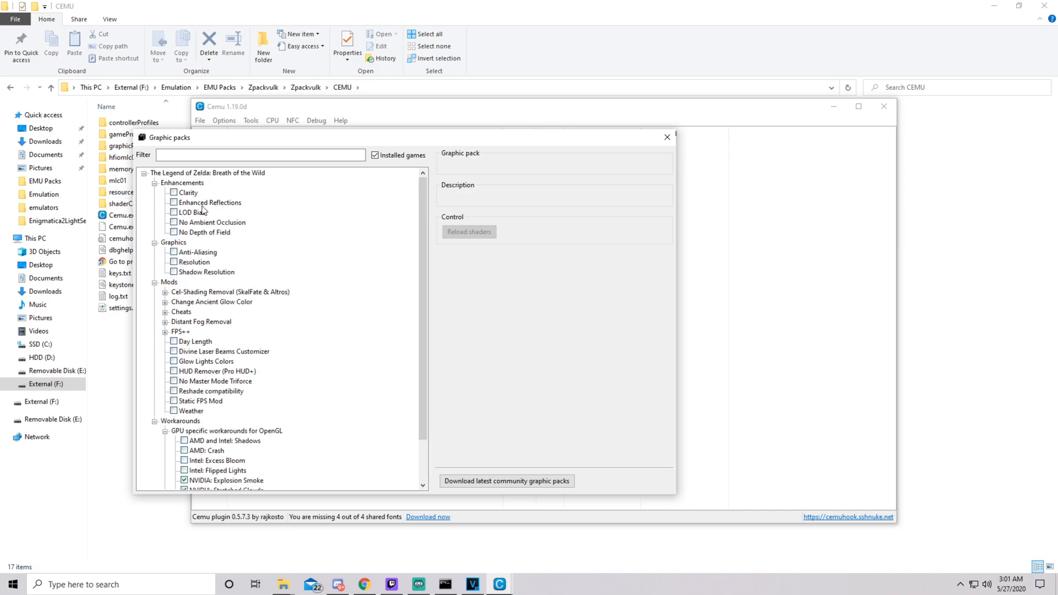
mouse_move(266, 262)
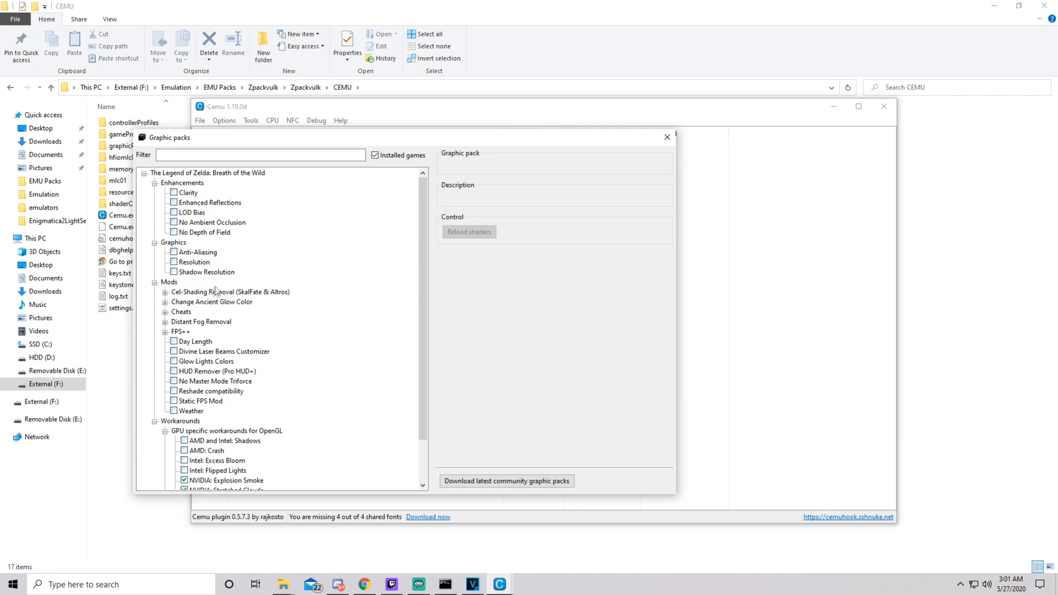
mouse_move(230, 273)
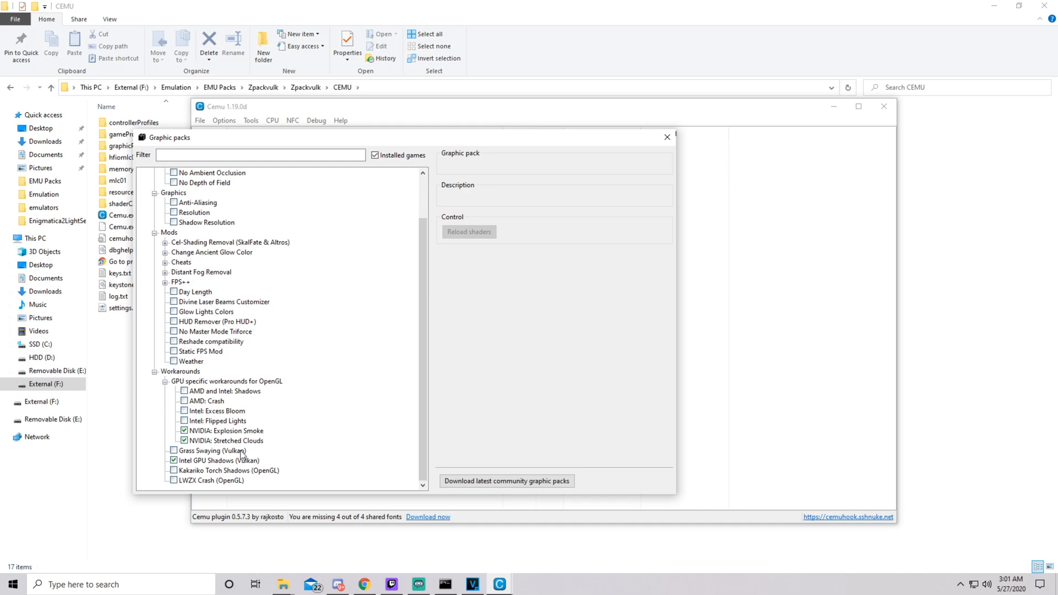
mouse_move(261, 450)
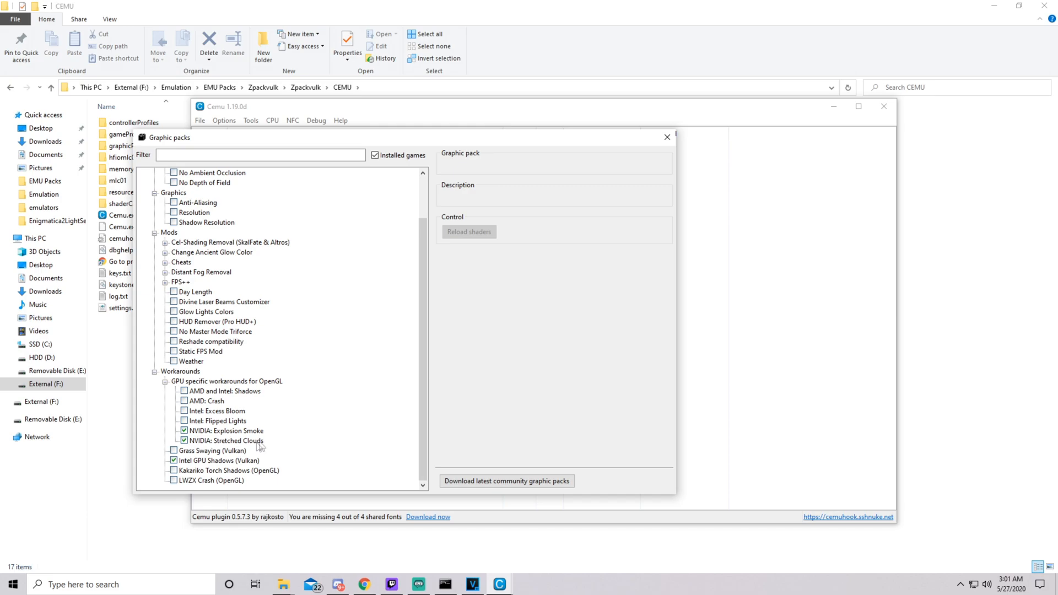
mouse_move(329, 423)
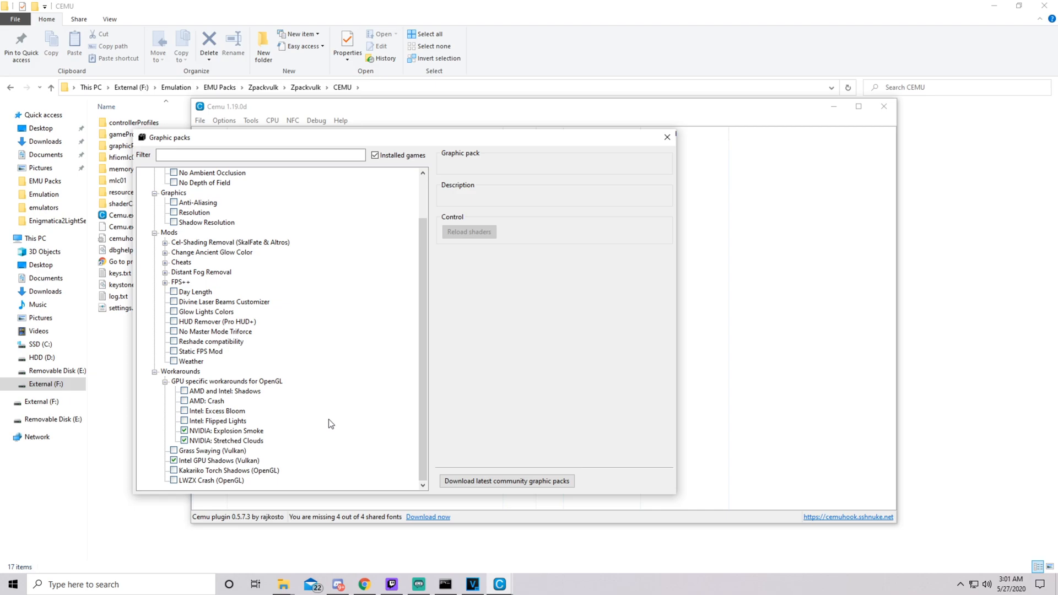
mouse_move(213, 417)
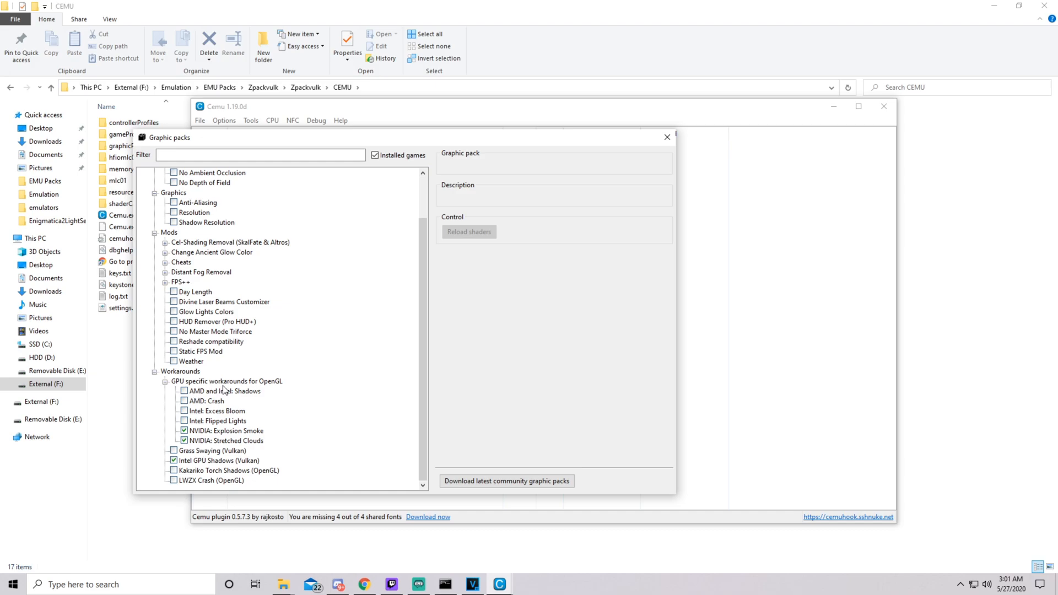
mouse_move(251, 409)
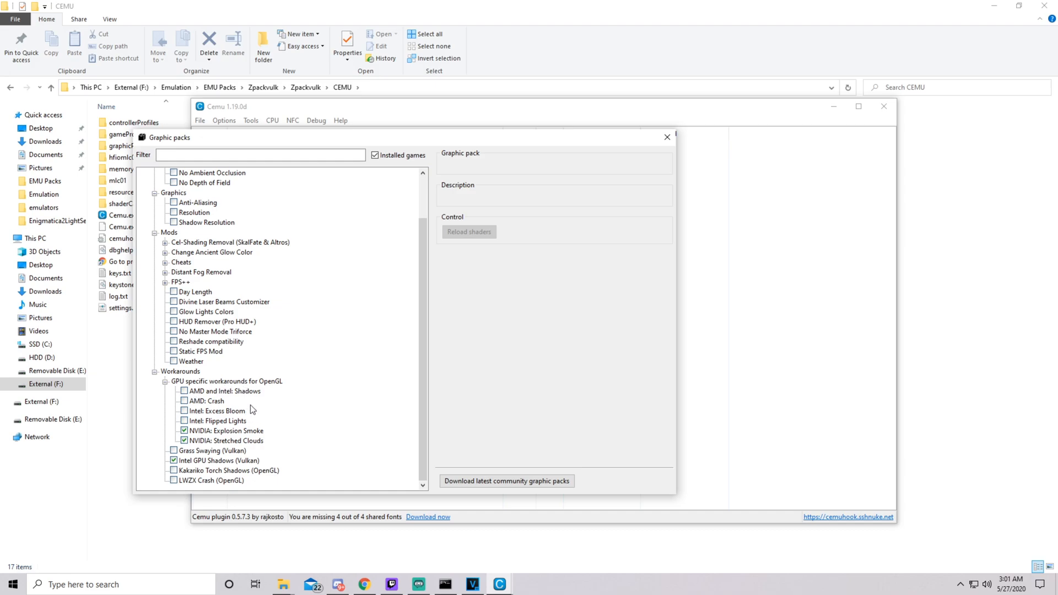
mouse_move(247, 404)
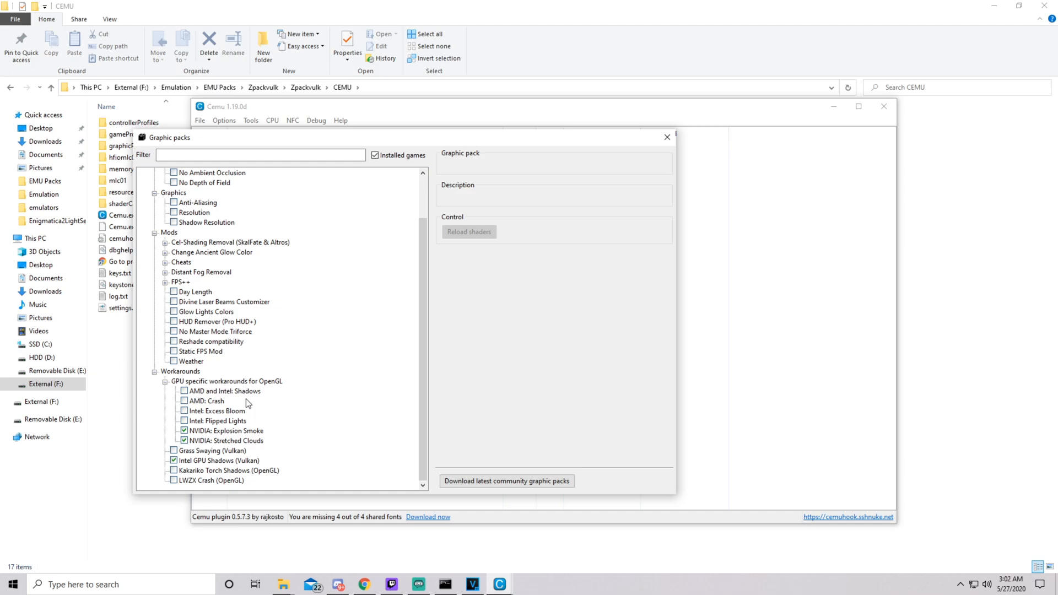
mouse_move(228, 401)
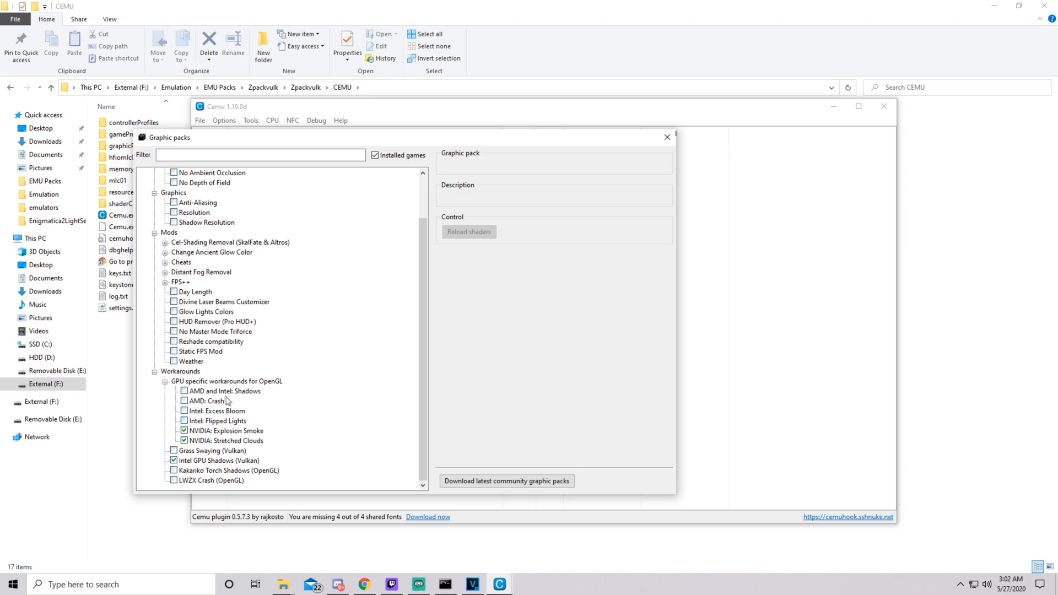
mouse_move(222, 401)
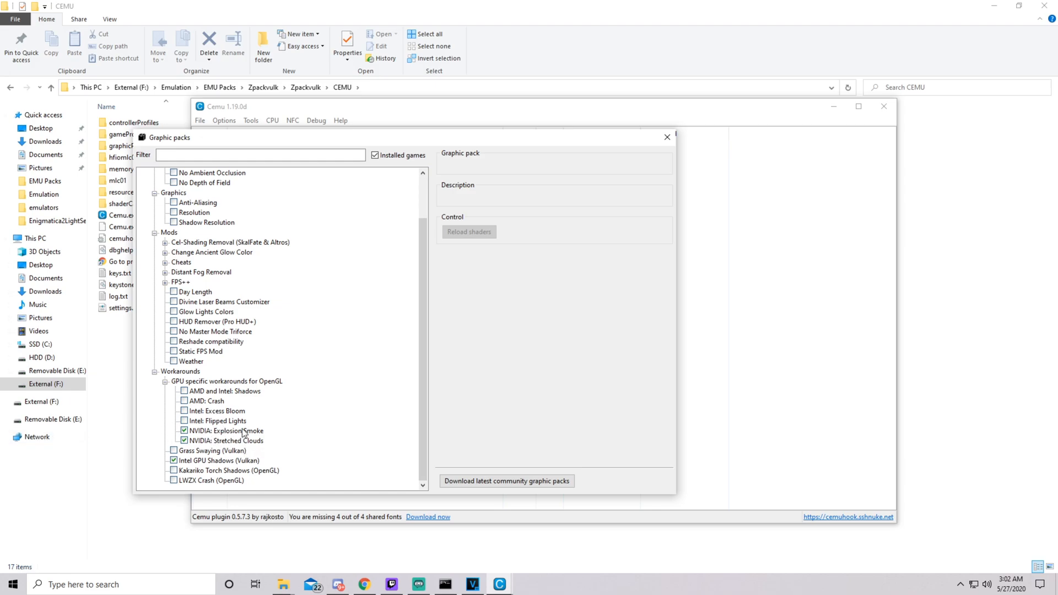
mouse_move(227, 452)
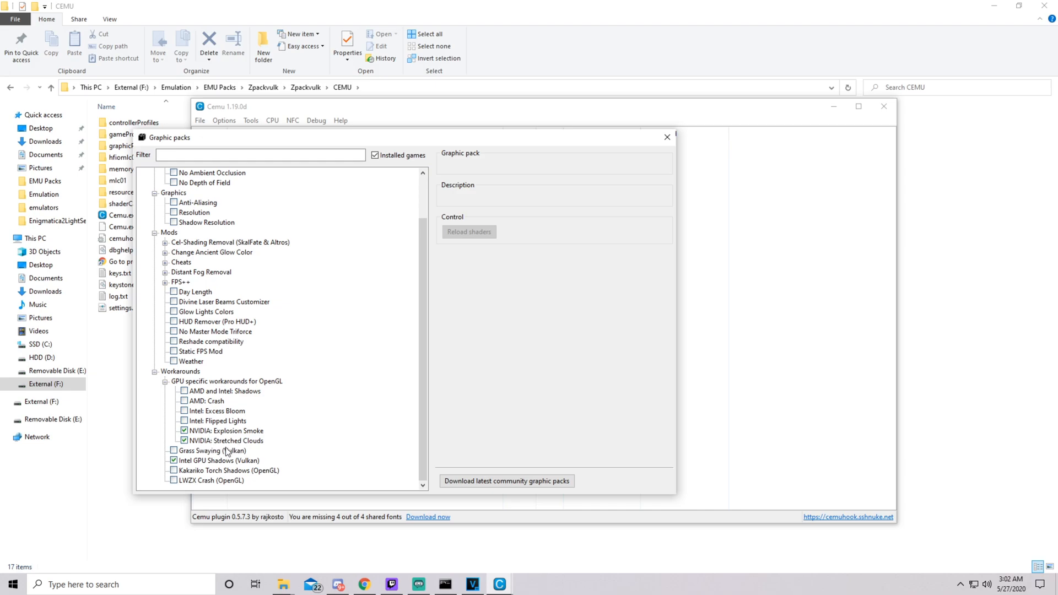
mouse_move(227, 453)
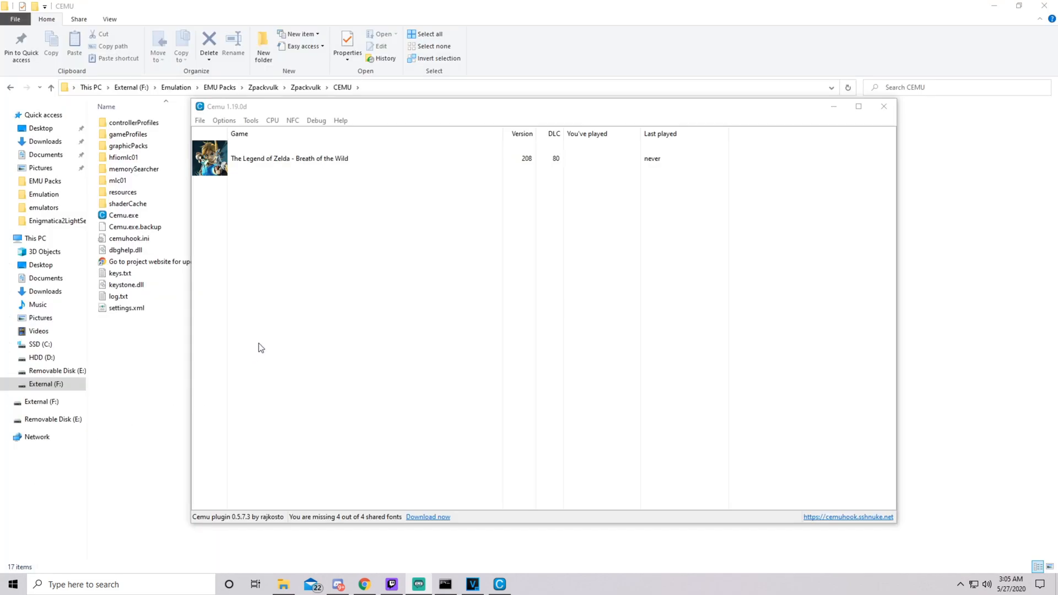
mouse_move(273, 335)
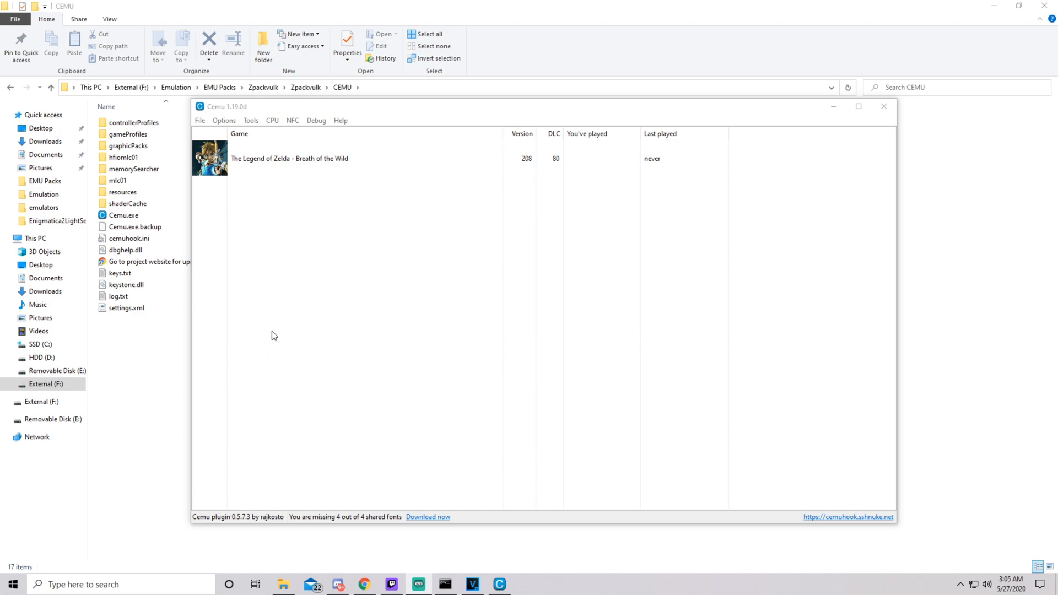
Select the Breath of the Wild row and show the File menu commands
left_click(289, 158)
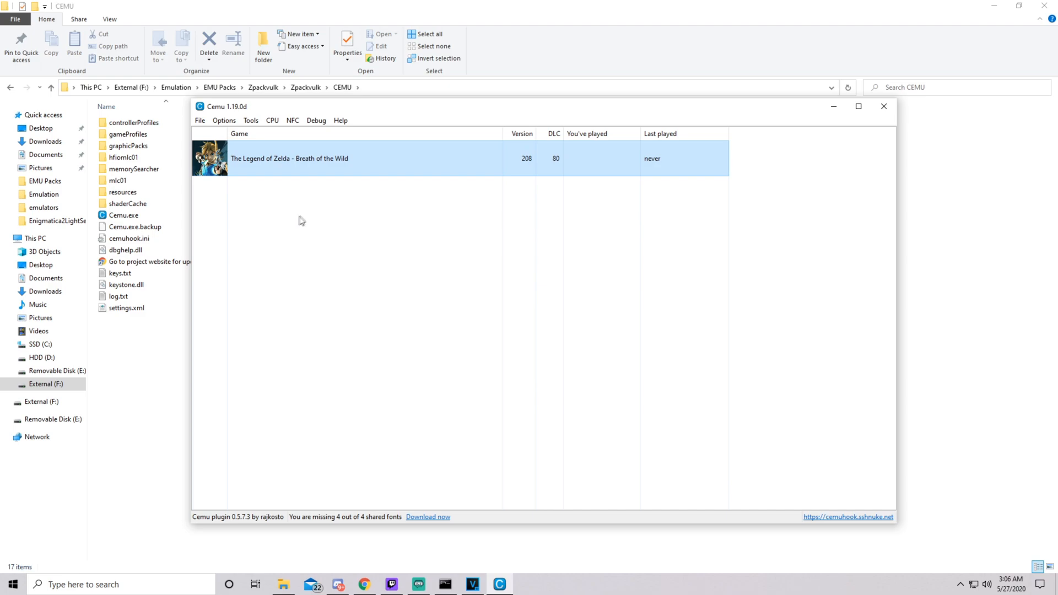
mouse_move(324, 188)
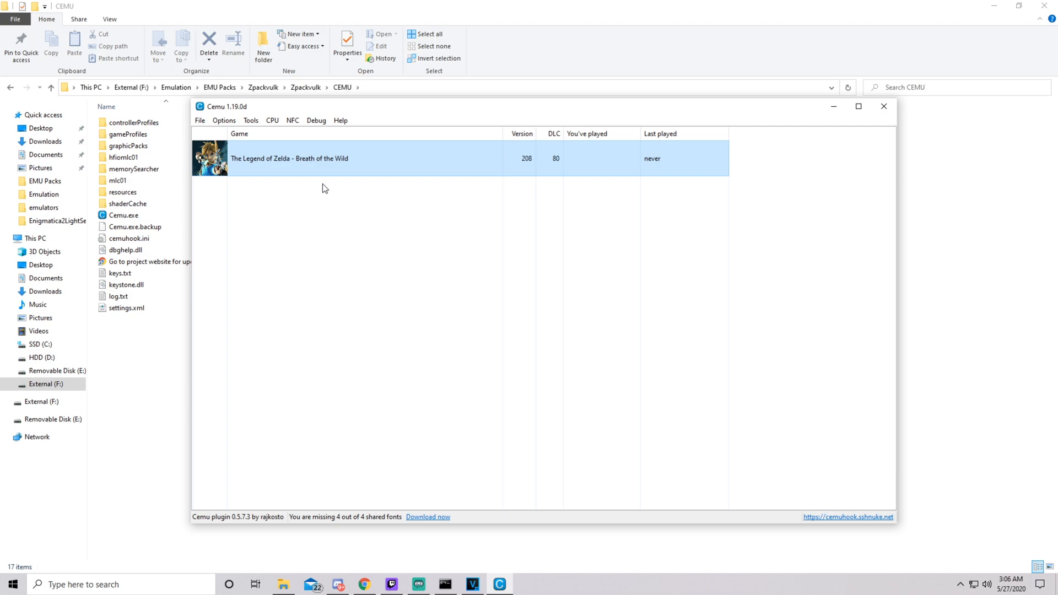
mouse_move(324, 188)
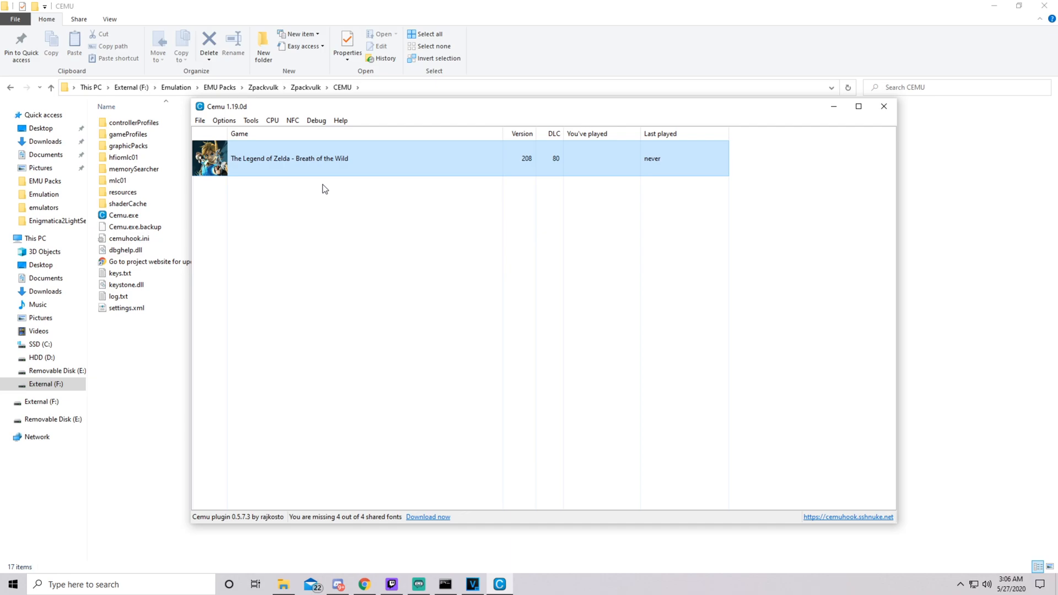
mouse_move(308, 177)
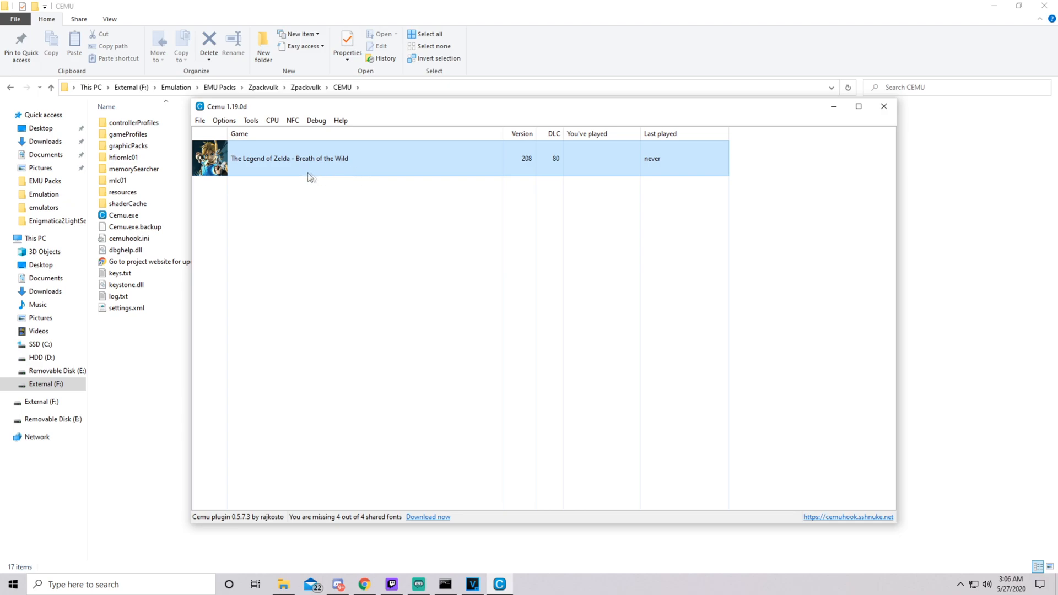
left_click(199, 120)
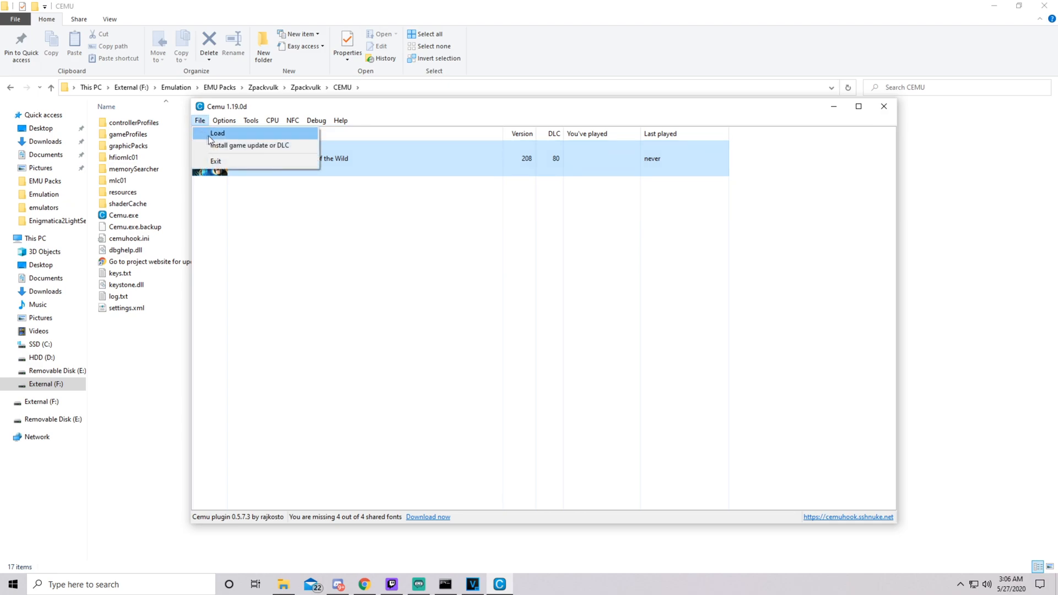
Choose BOTW > DLC > meta > meta.xml for Install game update or DLC
left_click(217, 133)
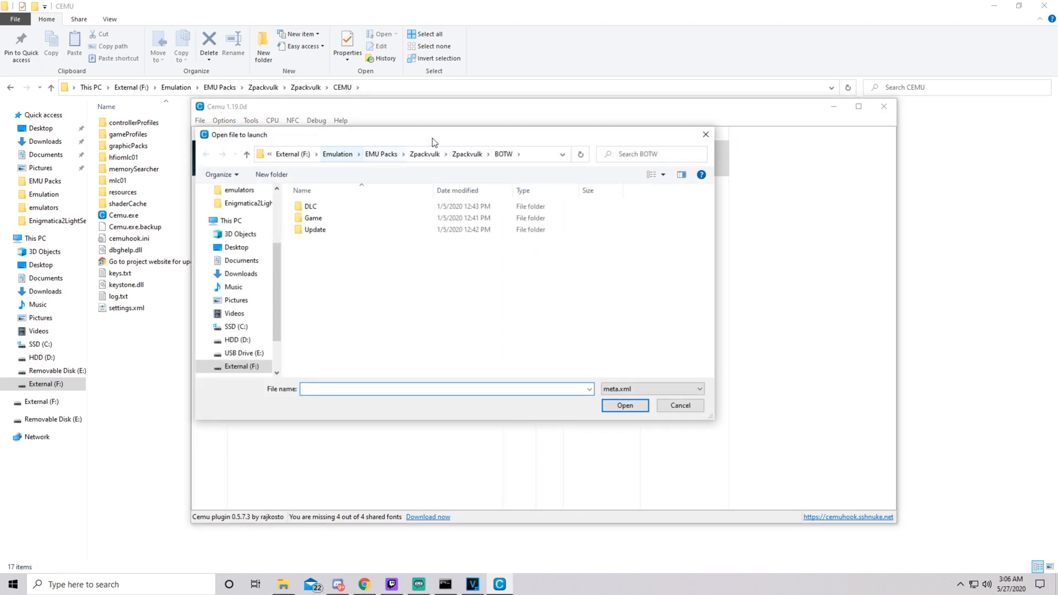
left_click(311, 206)
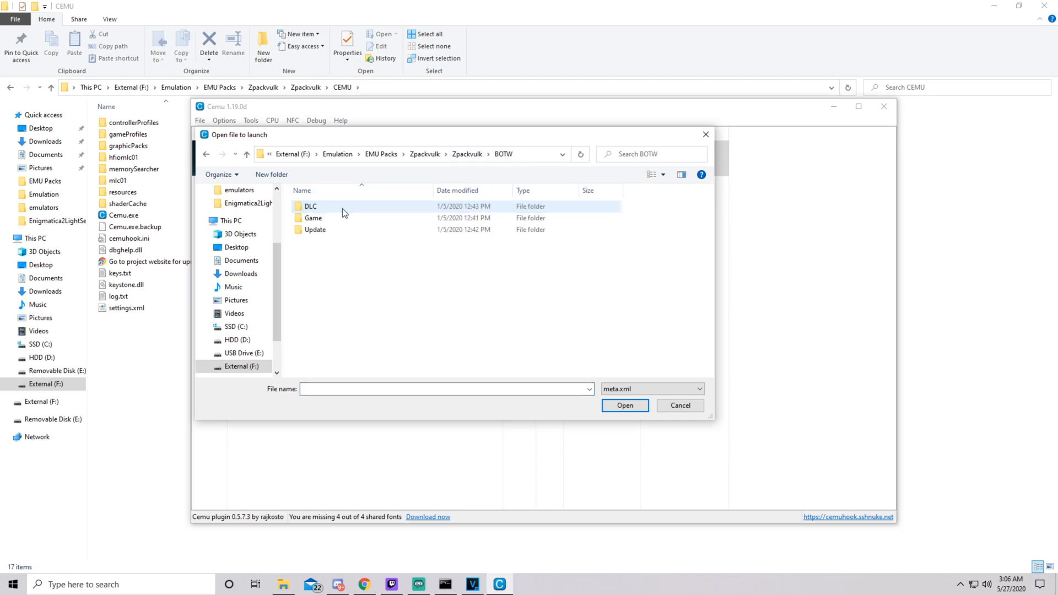
mouse_move(327, 219)
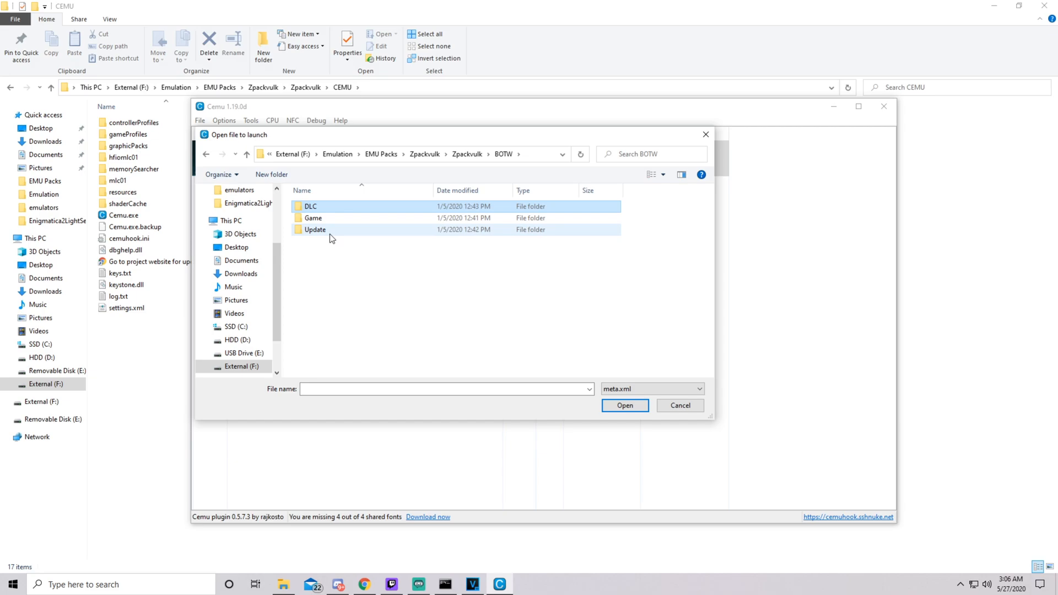
left_click(310, 206)
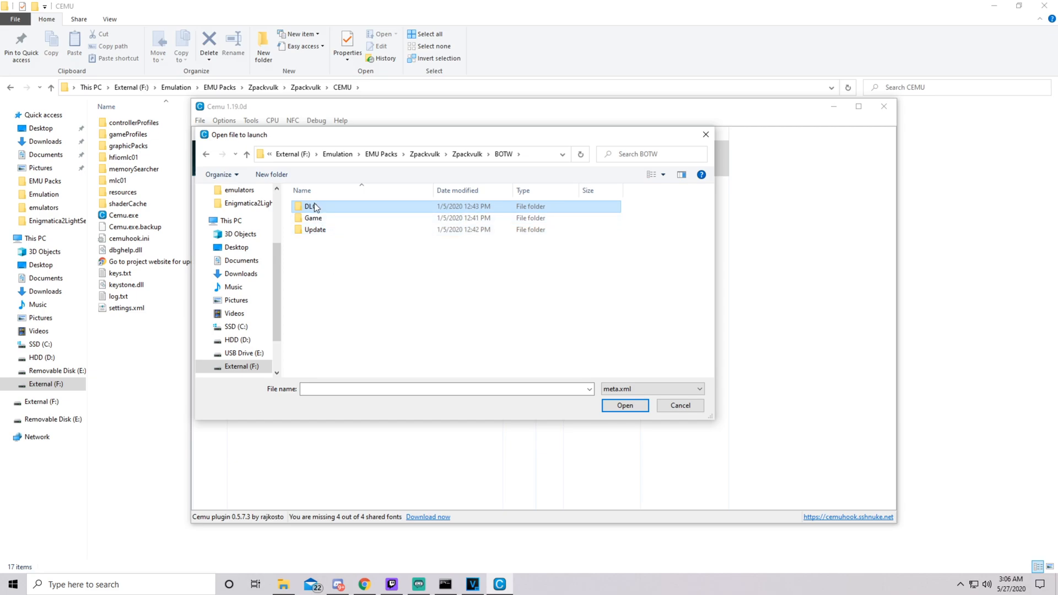
double_click(311, 206)
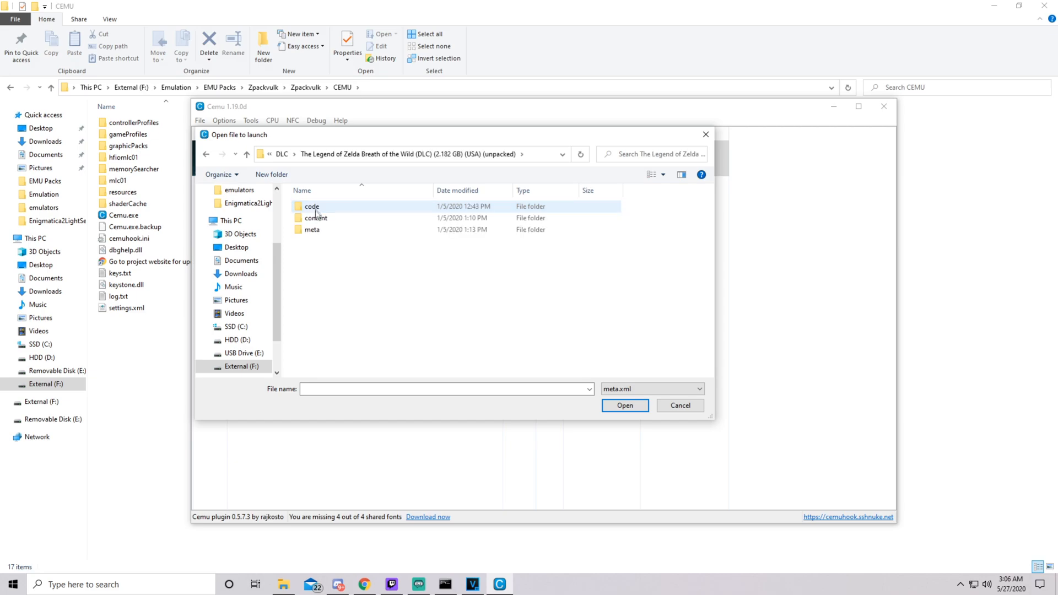
left_click(312, 229)
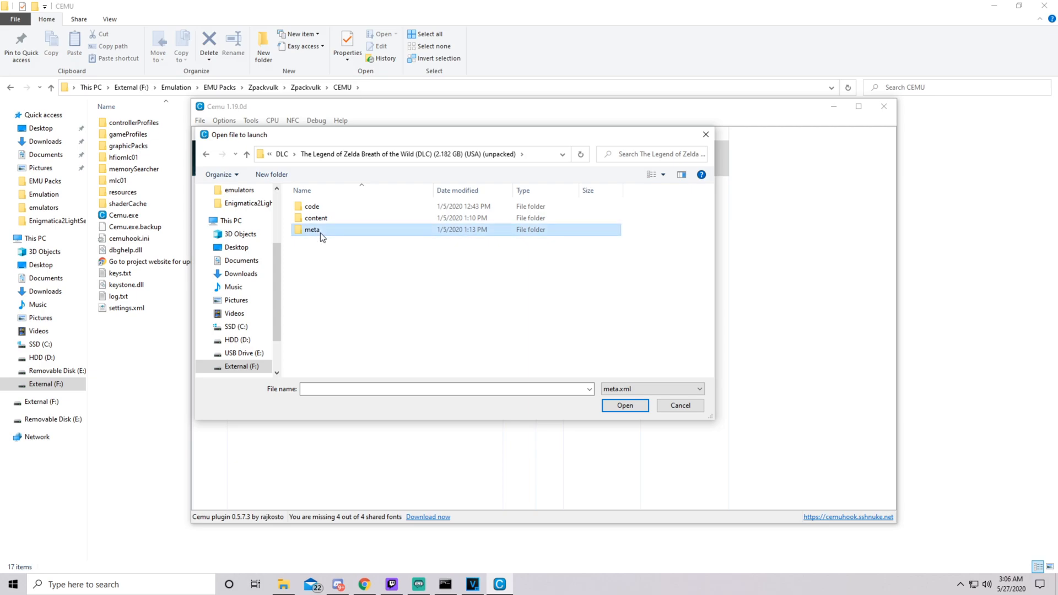
double_click(312, 229)
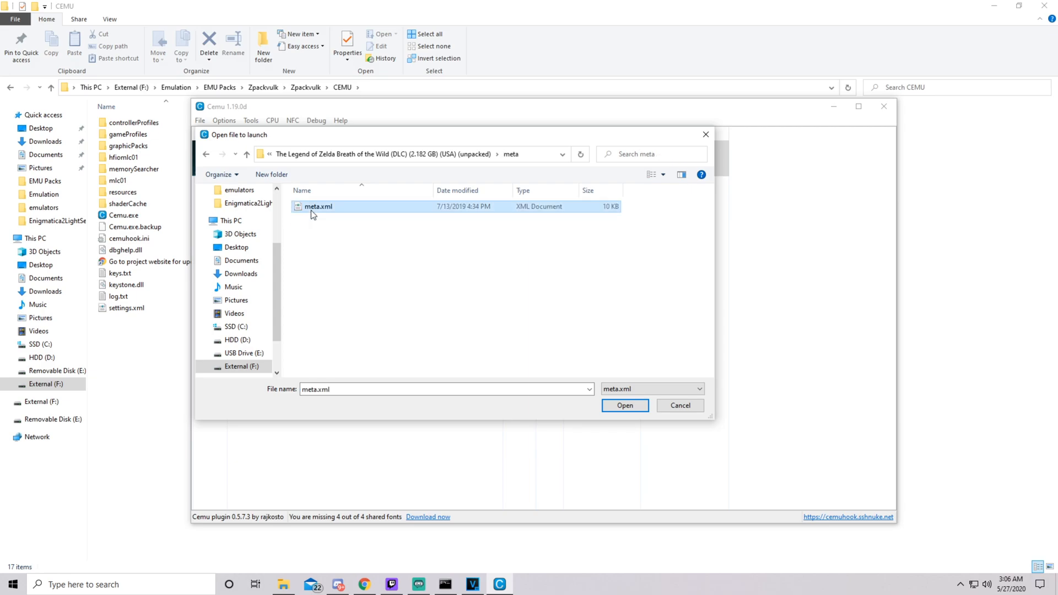
left_click(624, 404)
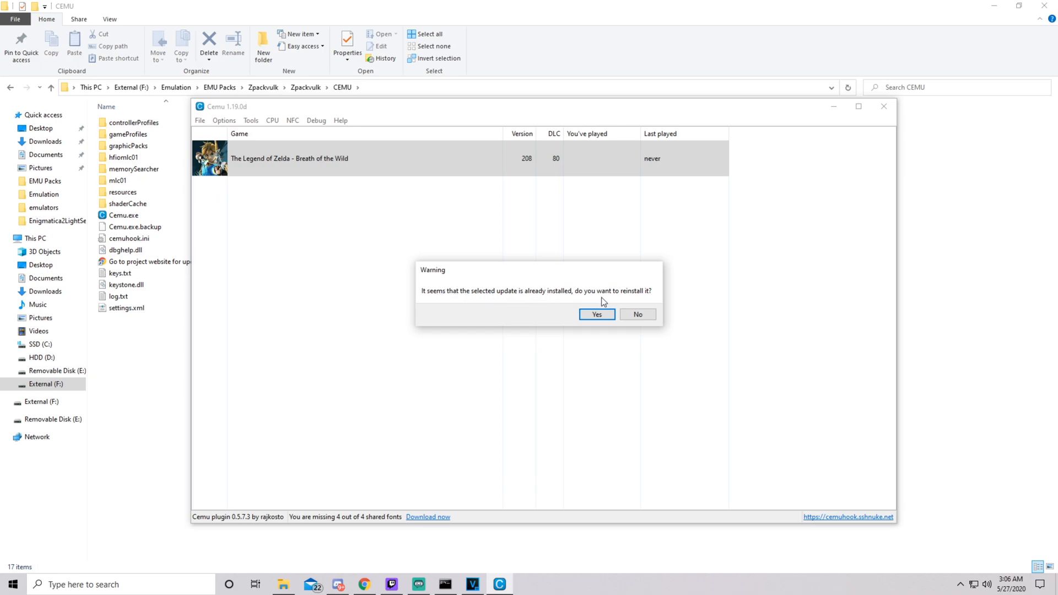
Start the DLC reinstall, then cancel it and confirm, leaving DLC 80 listed
left_click(596, 314)
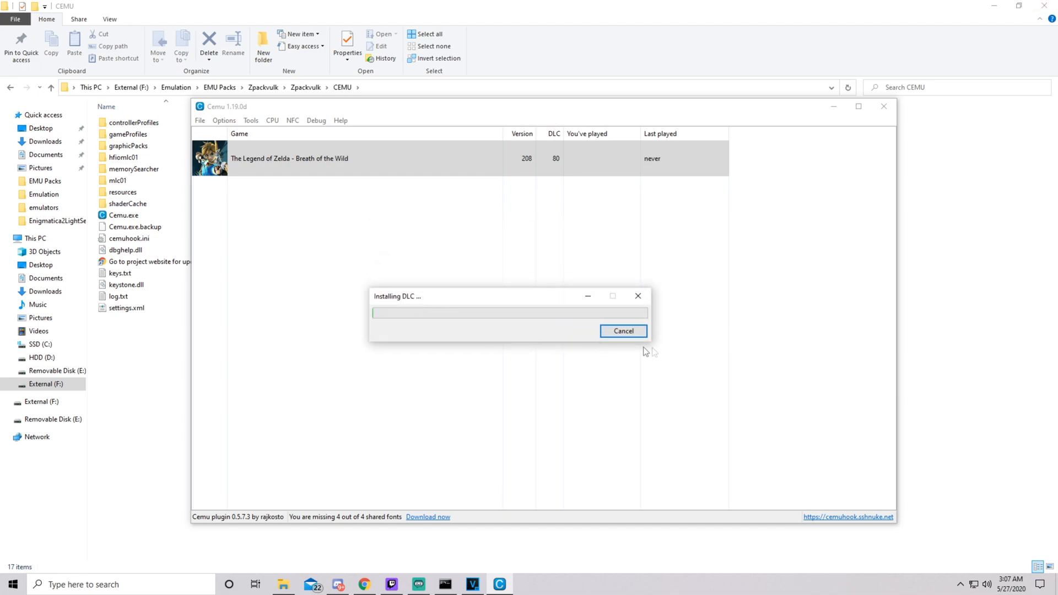
left_click(621, 331)
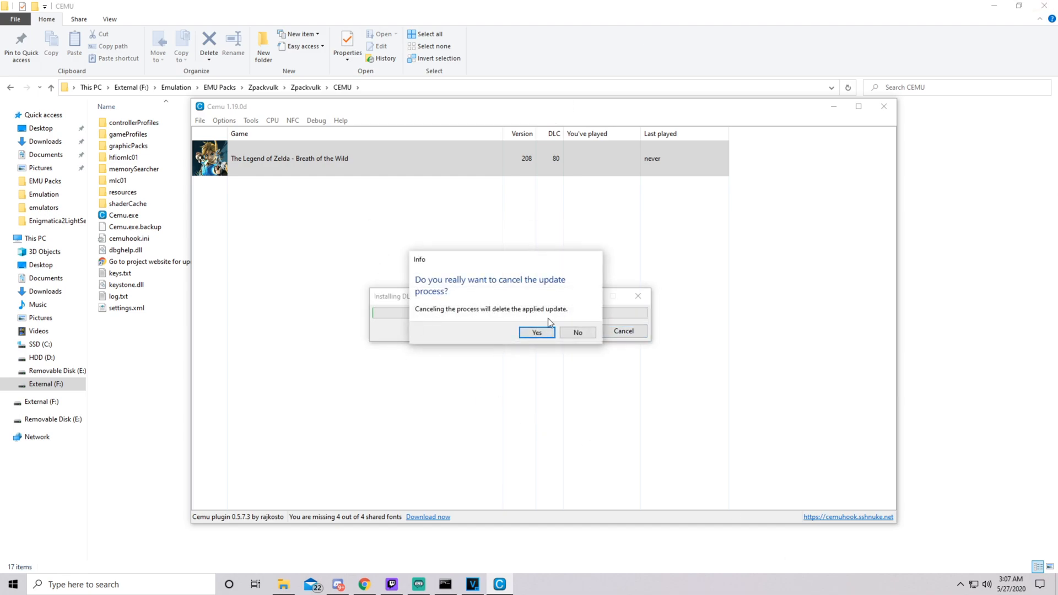
left_click(535, 332)
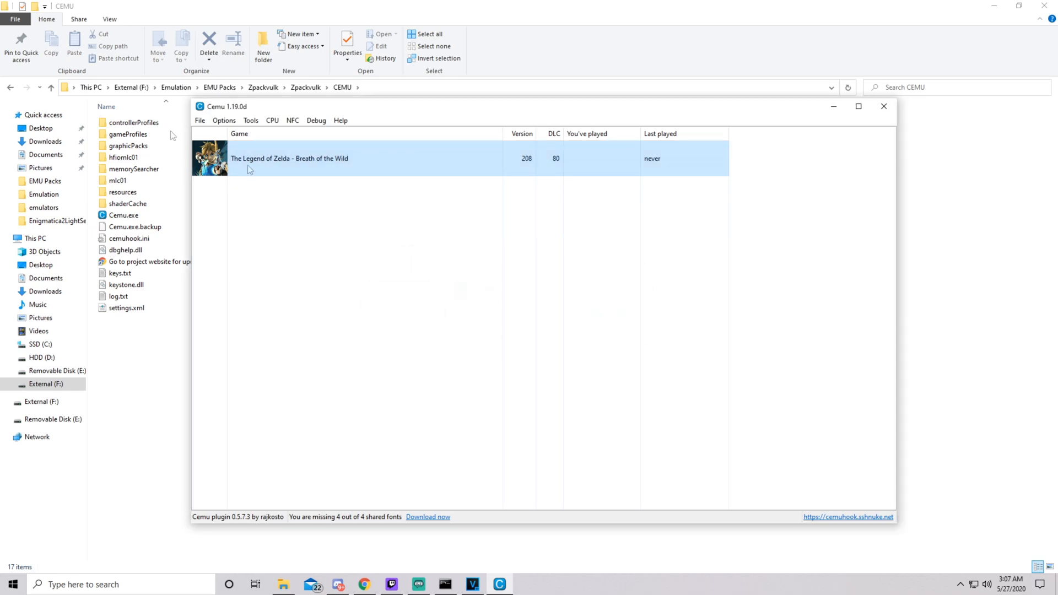
mouse_move(201, 133)
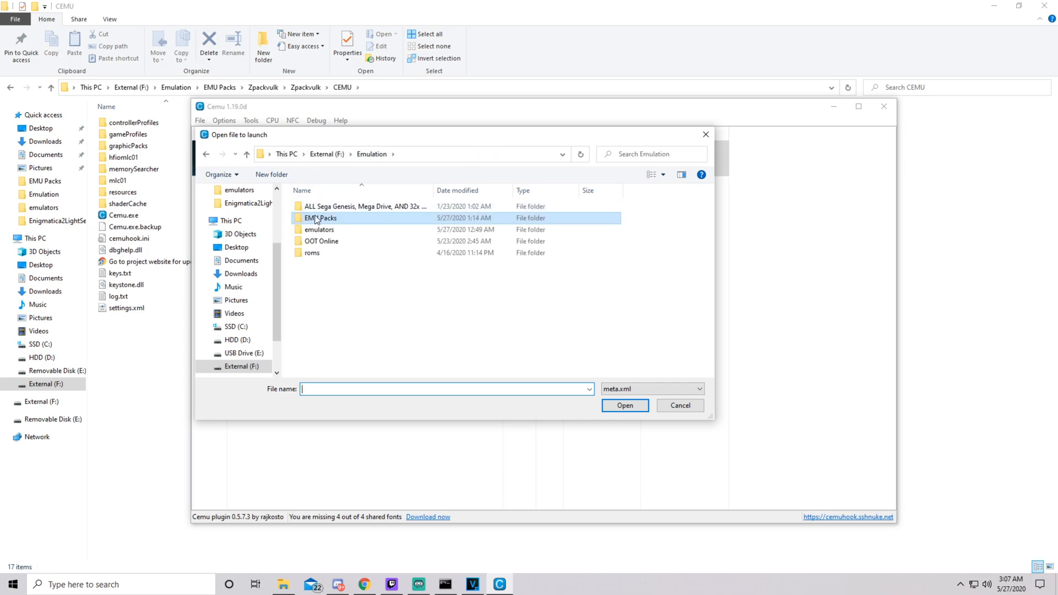
double_click(319, 217)
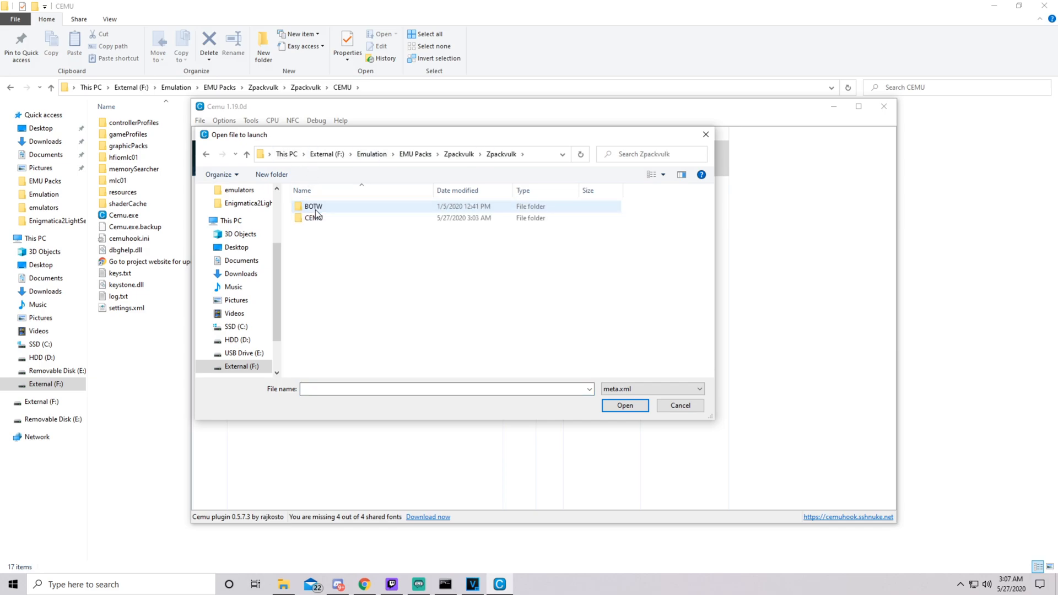
double_click(313, 206)
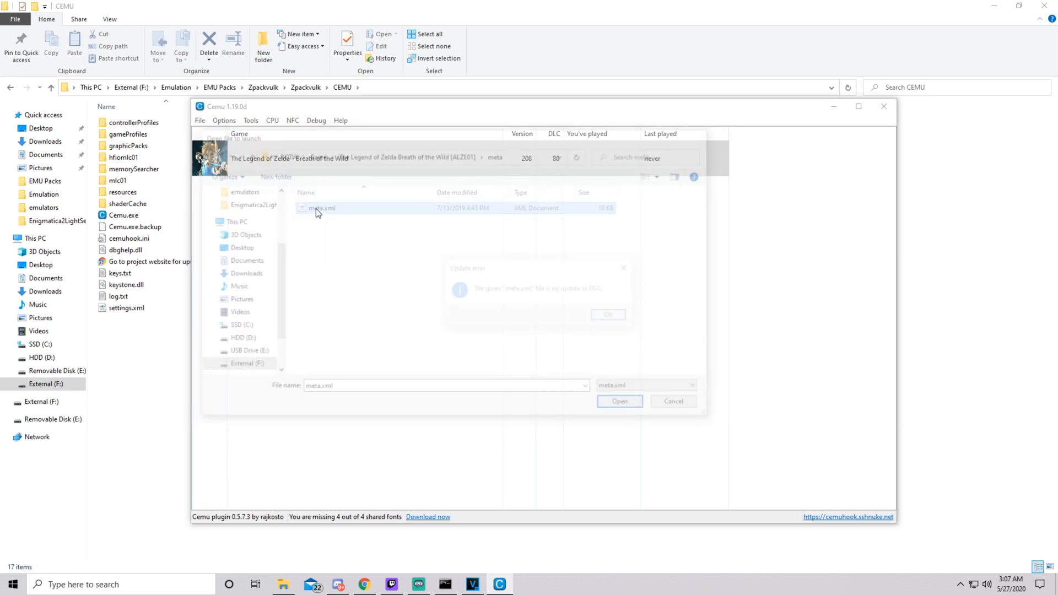
left_click(606, 314)
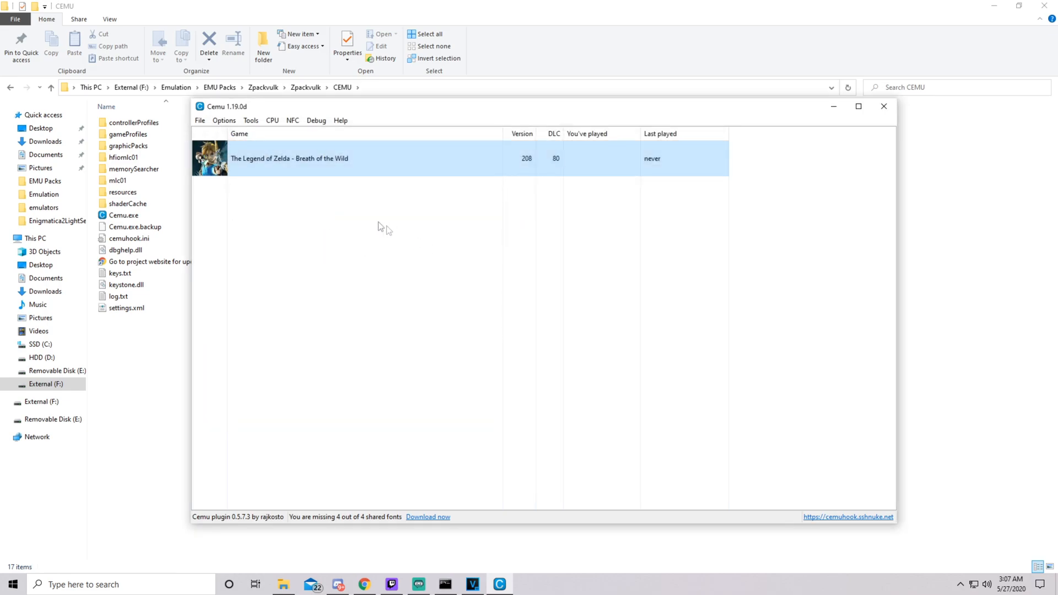
Install the Breath of the Wild update by choosing its UPDATE DATA meta.xml
left_click(224, 120)
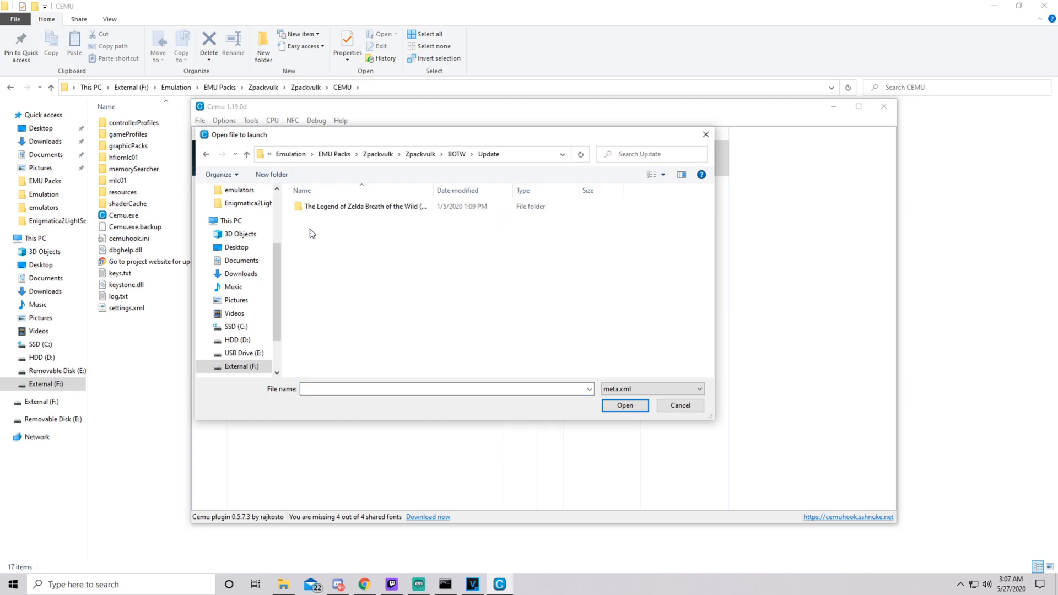
double_click(365, 206)
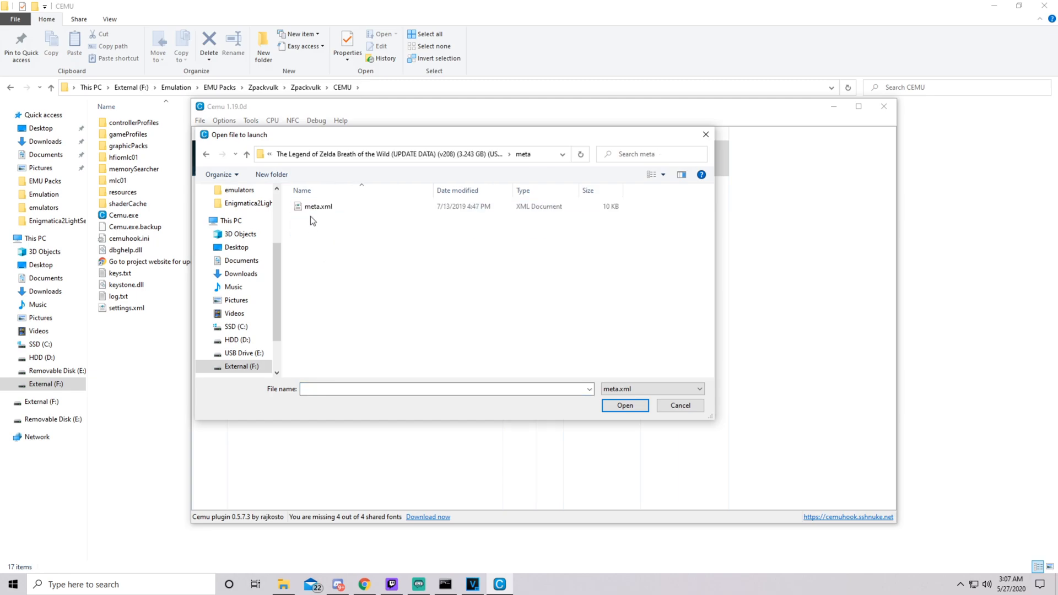
left_click(623, 405)
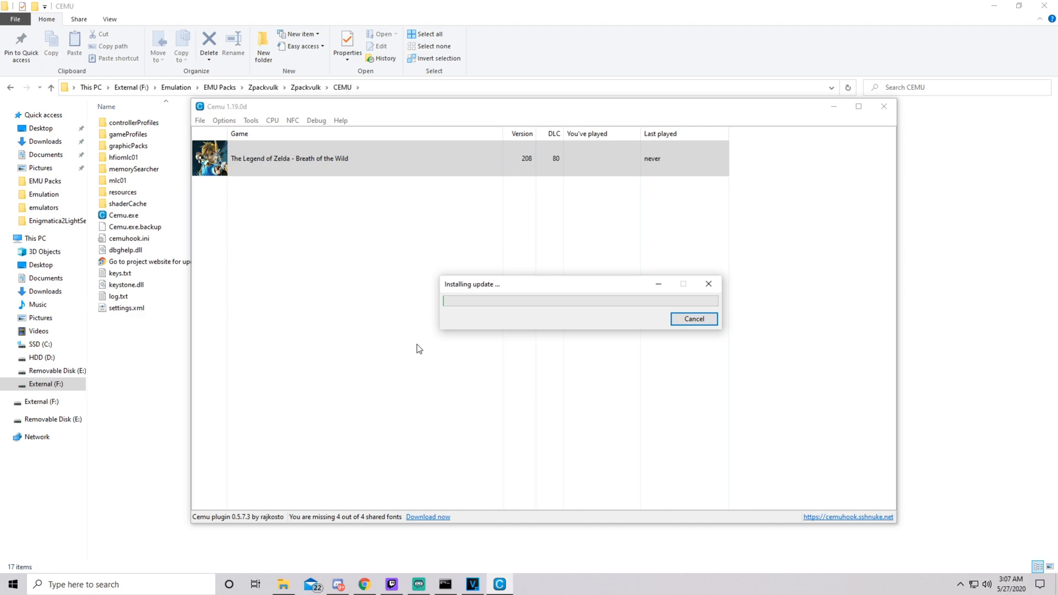
mouse_move(497, 203)
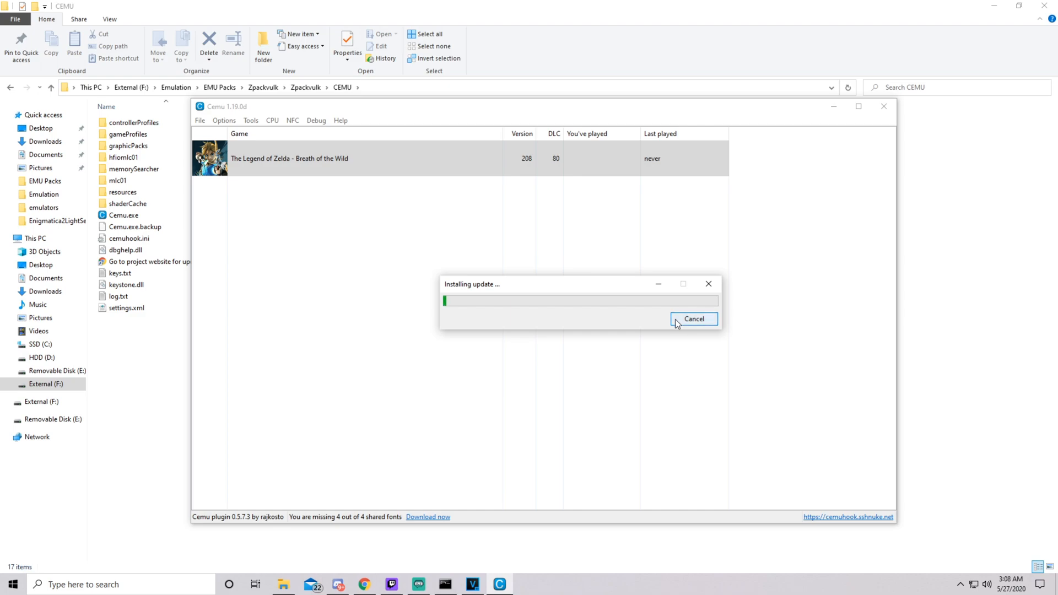
Decline cancelling so the update installation keeps running
left_click(693, 318)
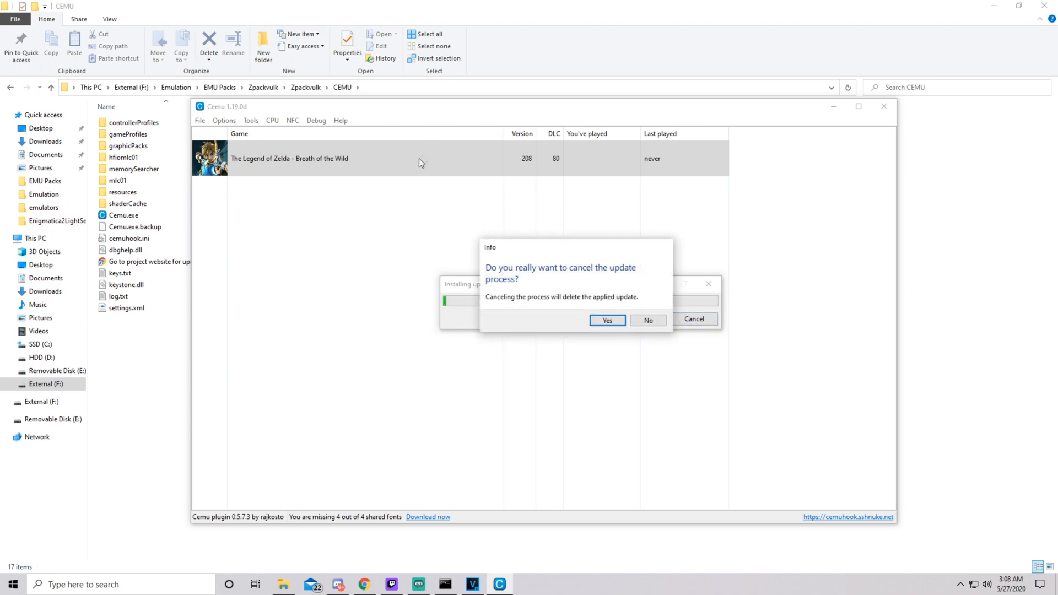
left_click(647, 321)
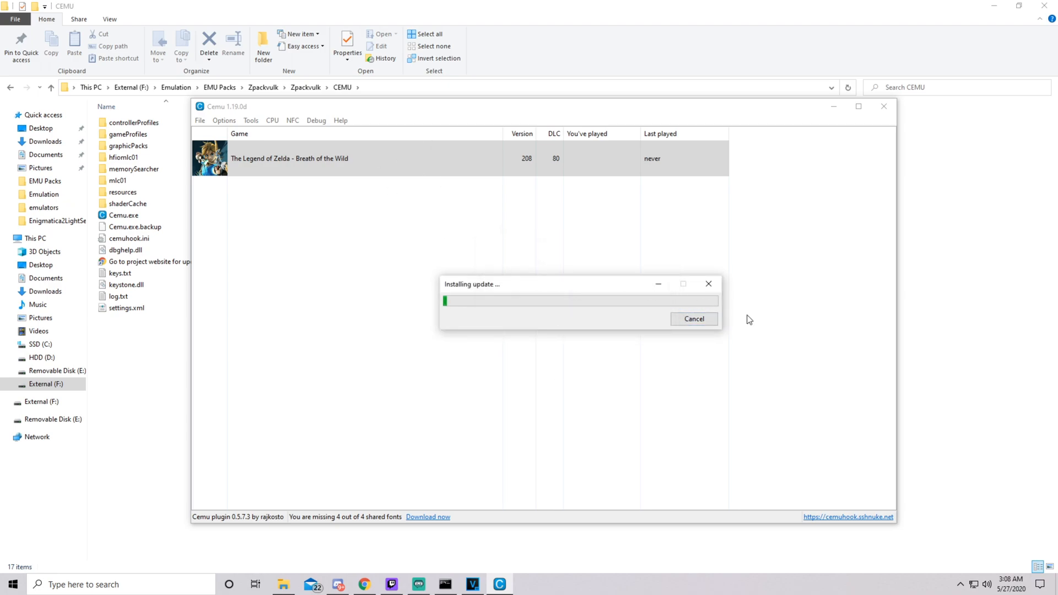
left_click(693, 318)
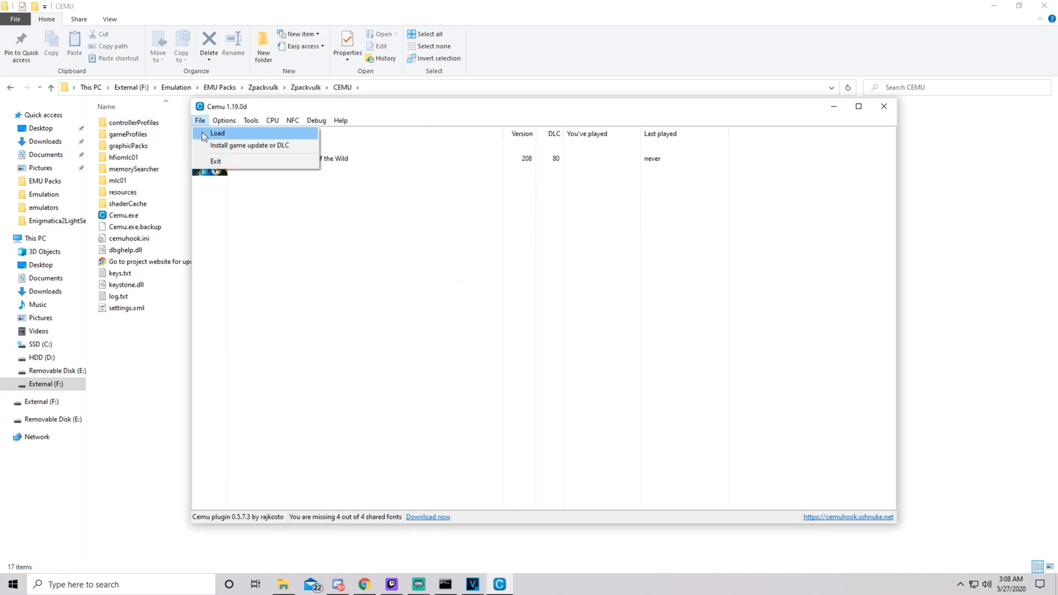
left_click(217, 134)
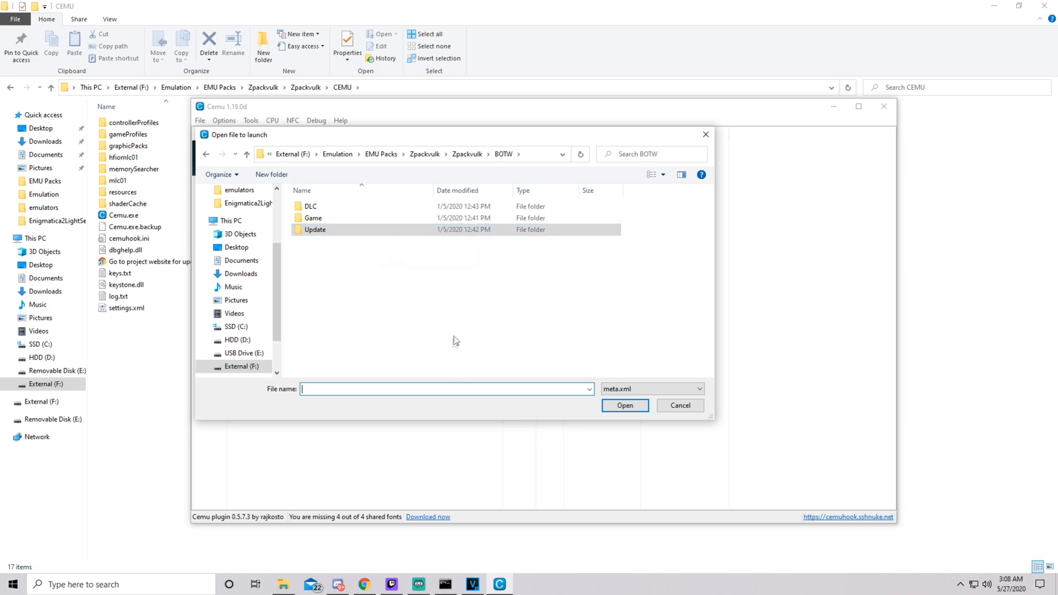
left_click(314, 229)
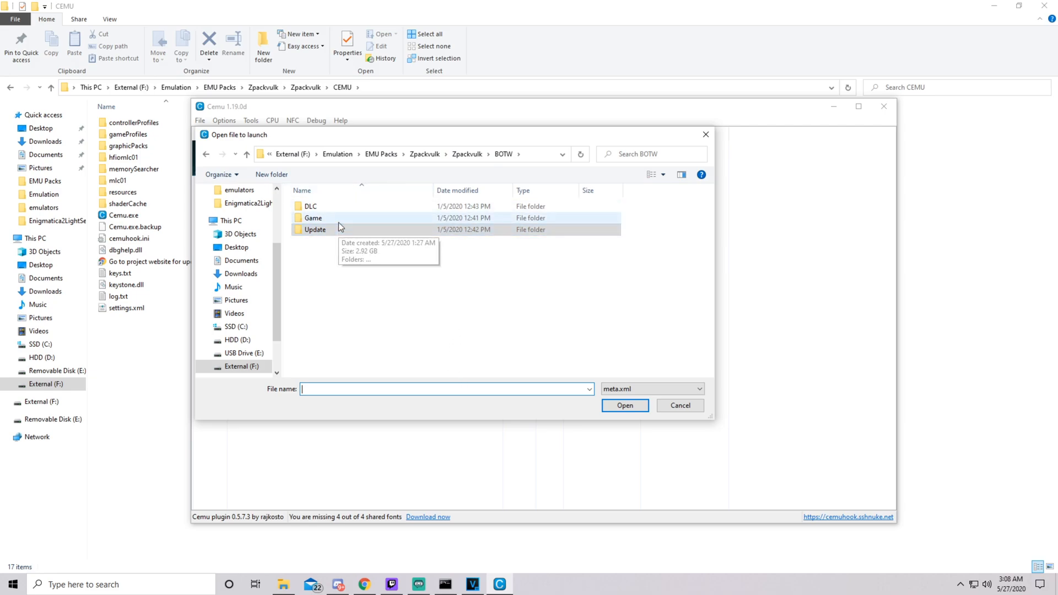
left_click(311, 206)
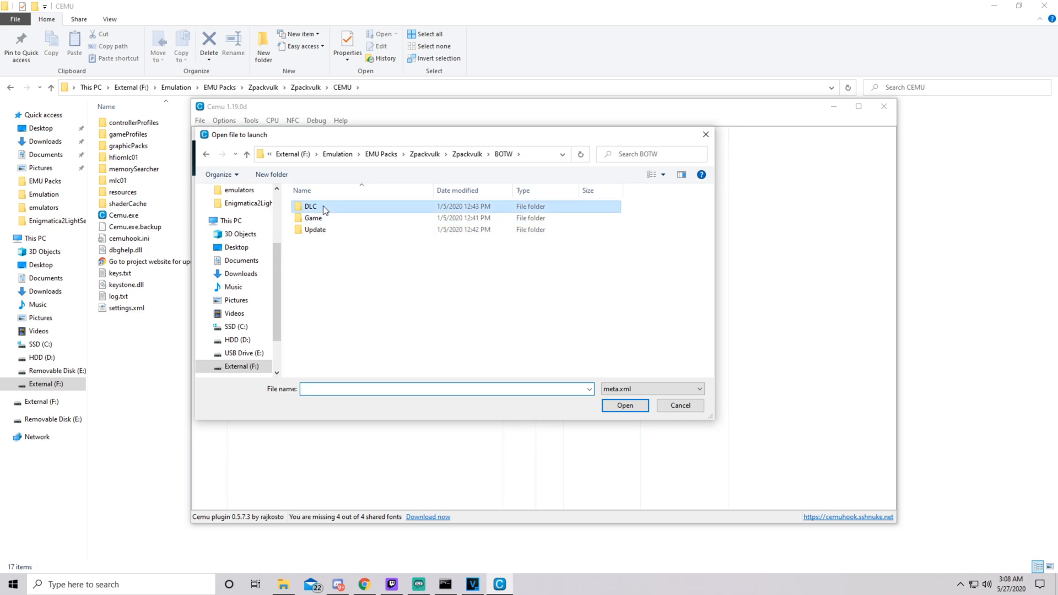
double_click(309, 206)
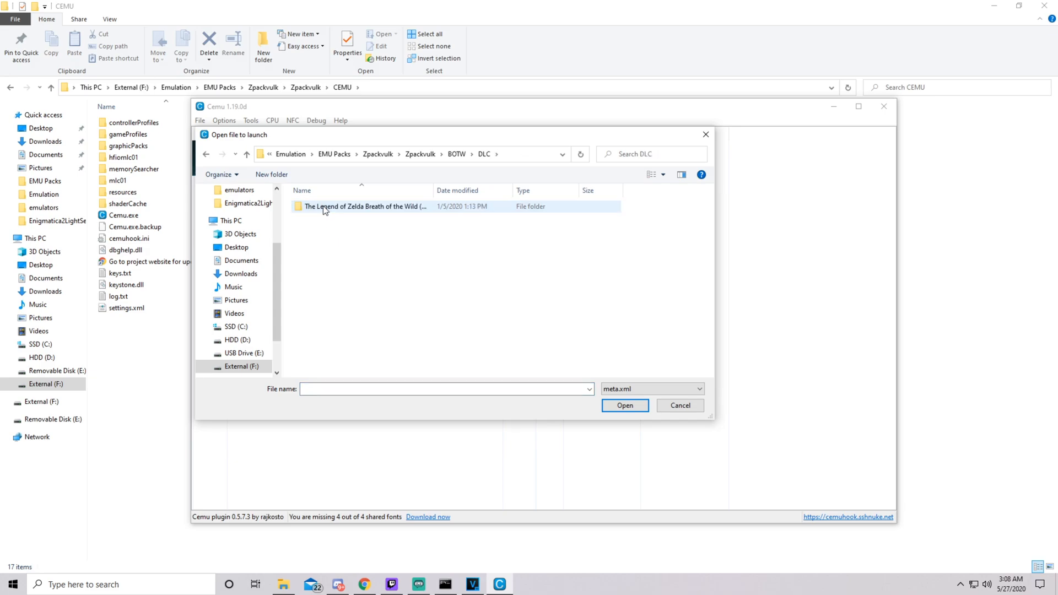
double_click(364, 206)
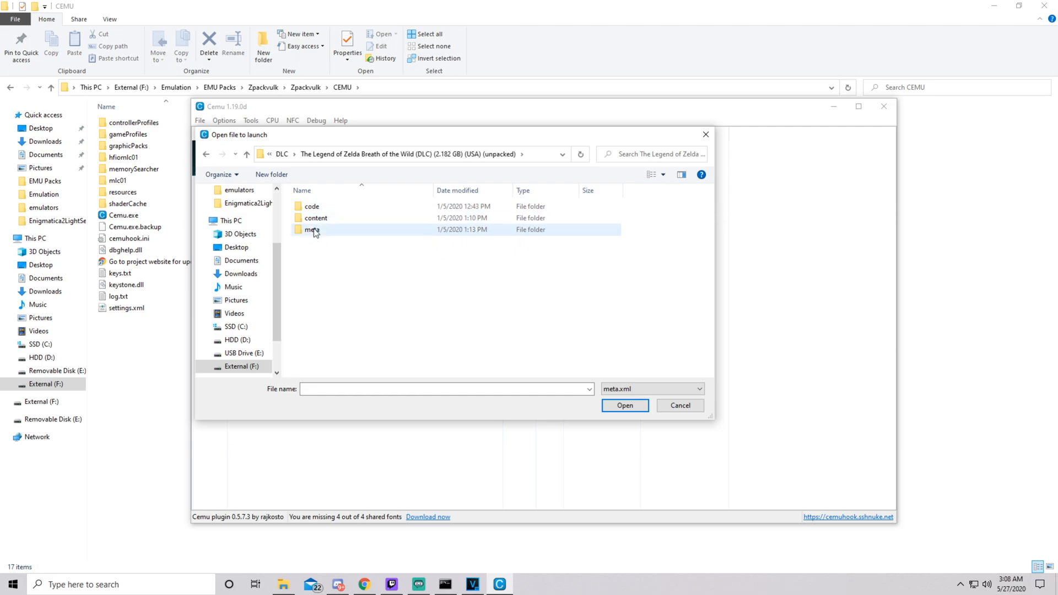
double_click(311, 230)
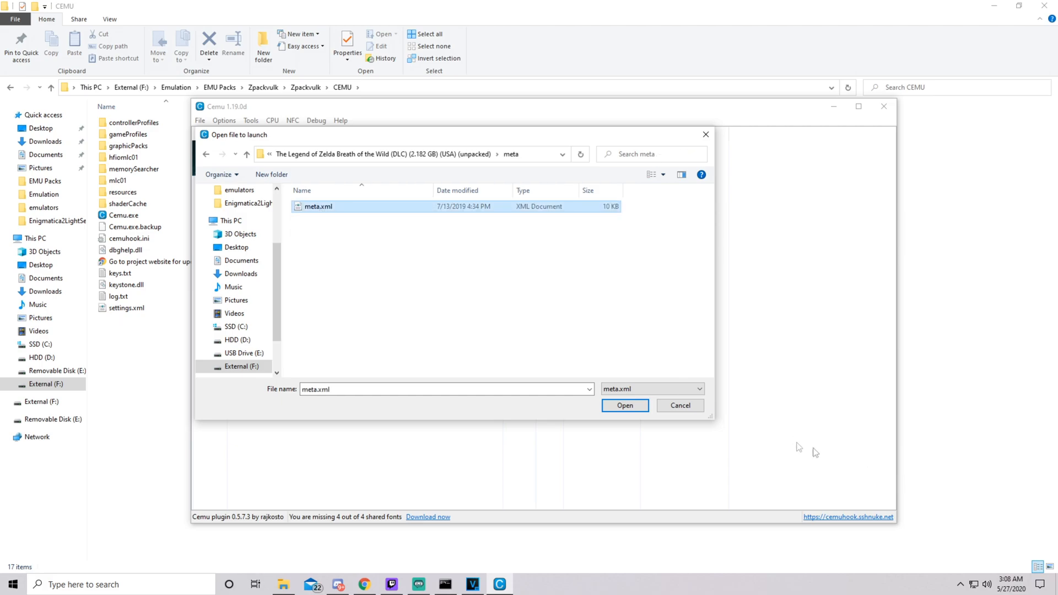
left_click(246, 154)
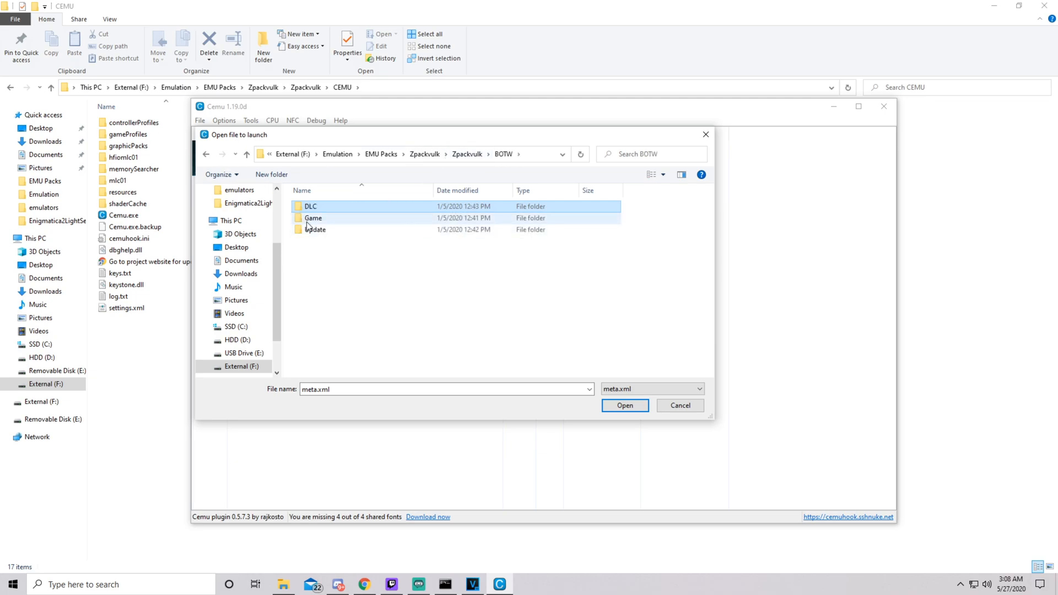
double_click(311, 206)
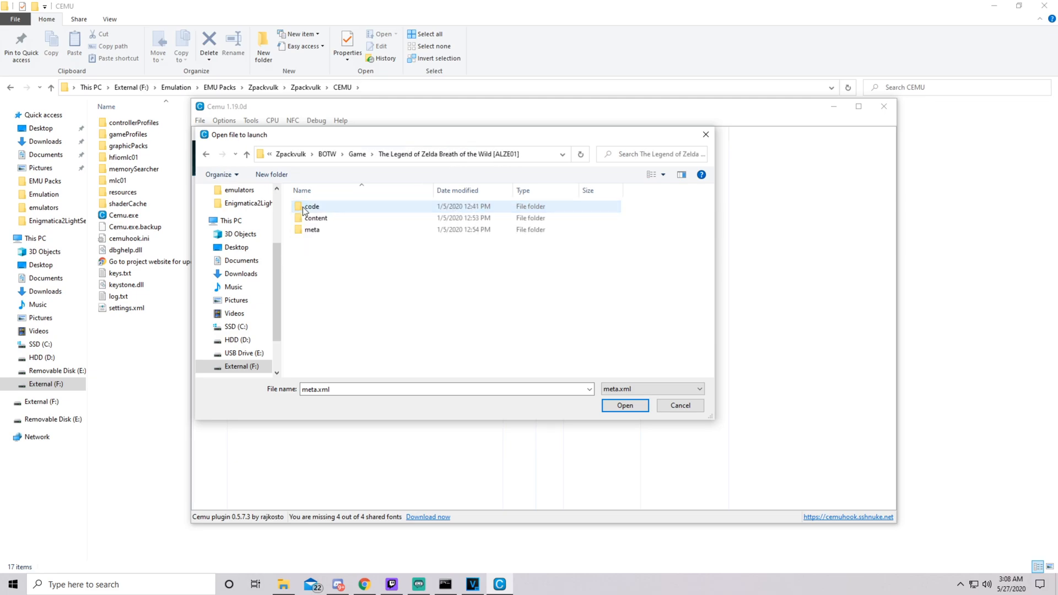
double_click(312, 229)
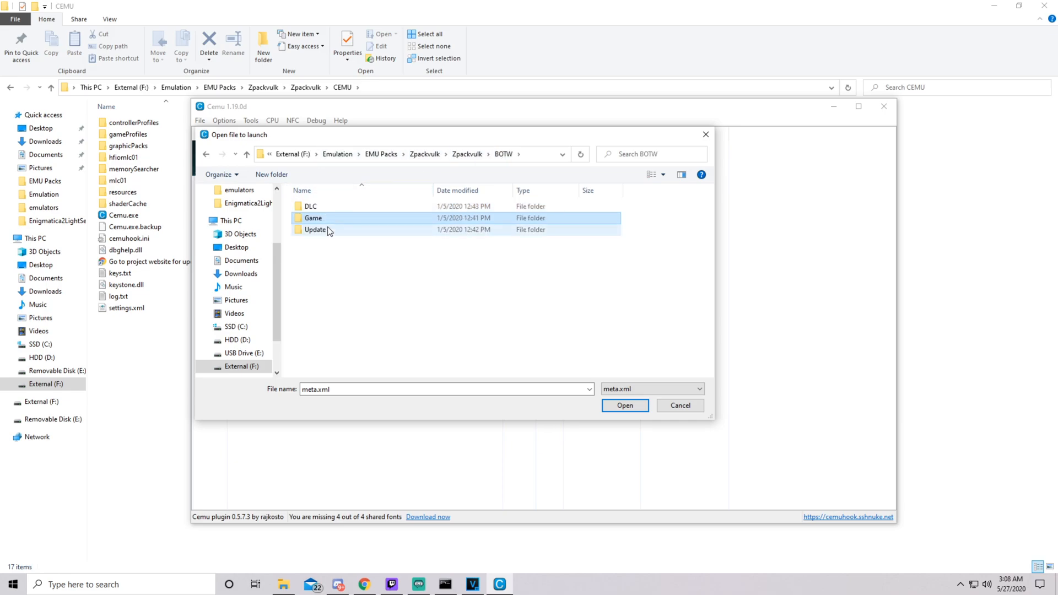
double_click(317, 229)
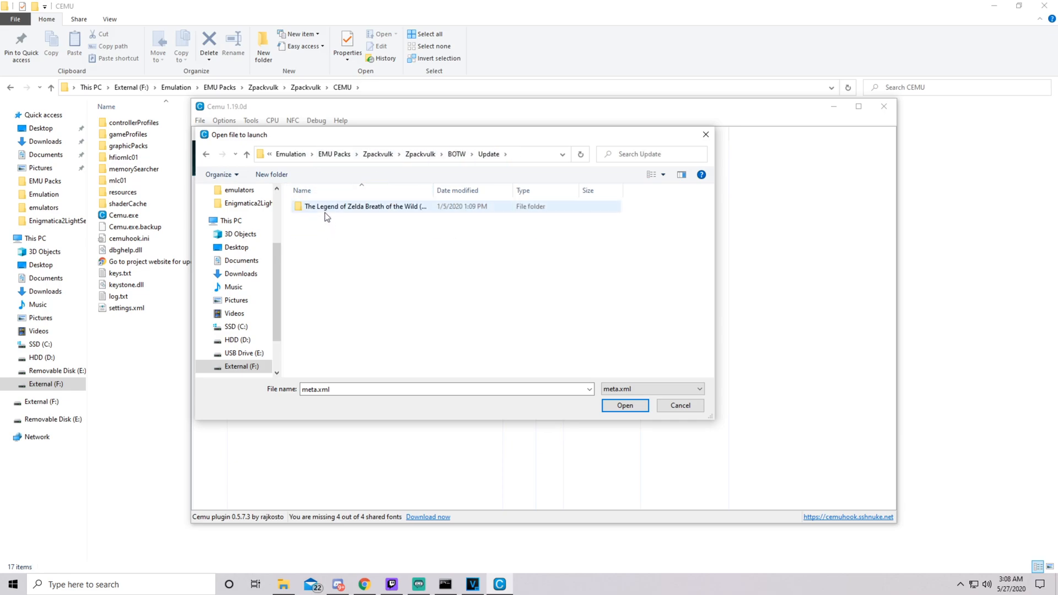
double_click(363, 206)
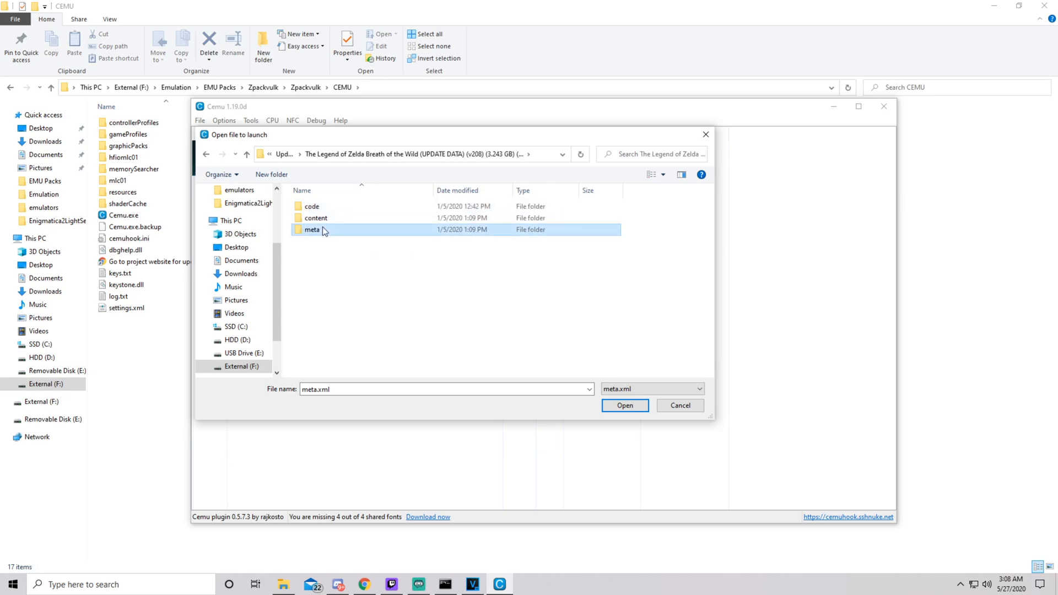
double_click(312, 229)
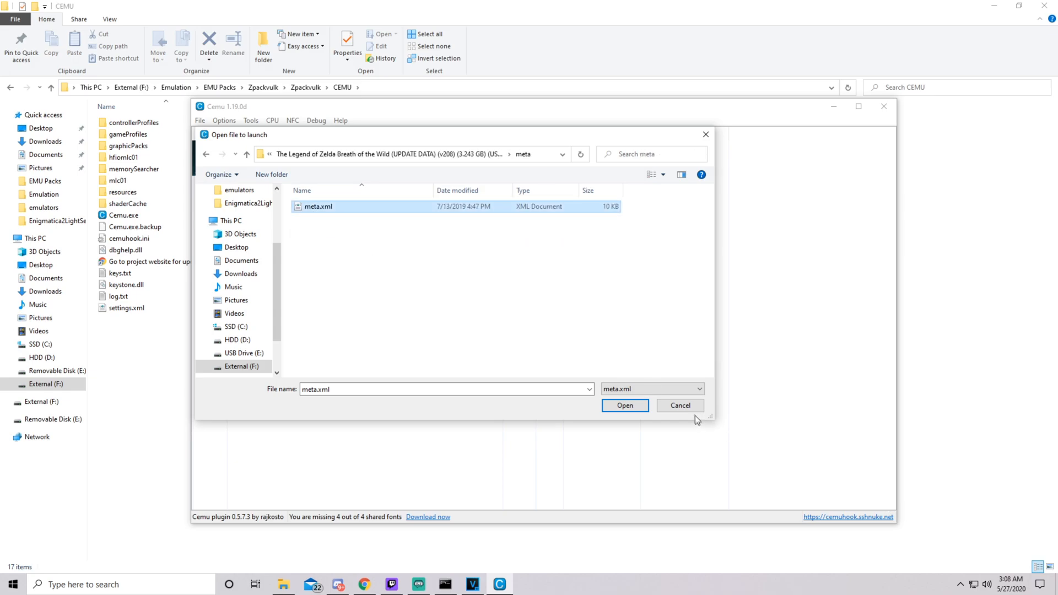
left_click(623, 406)
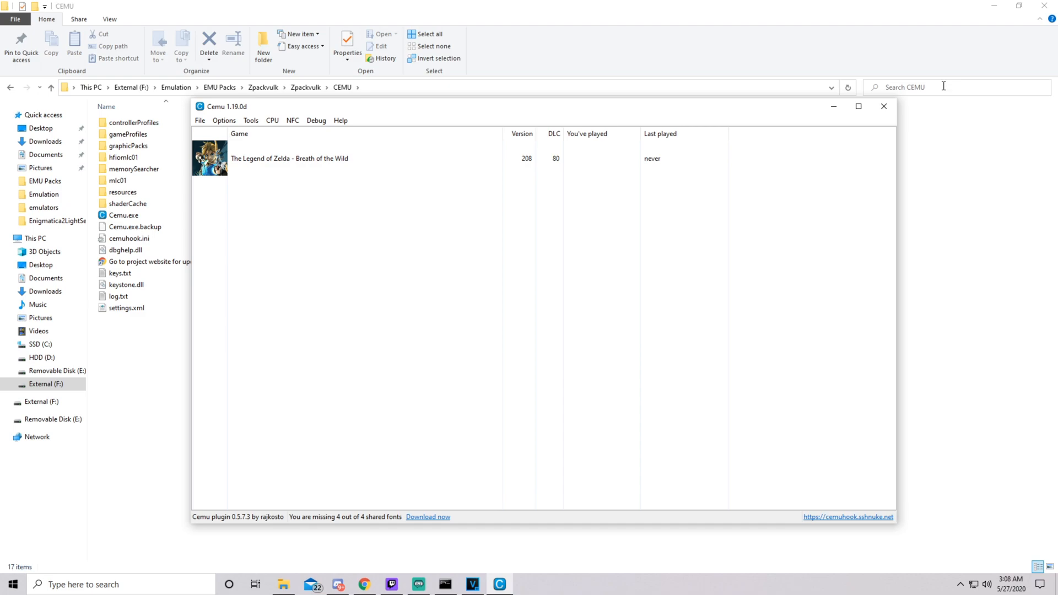